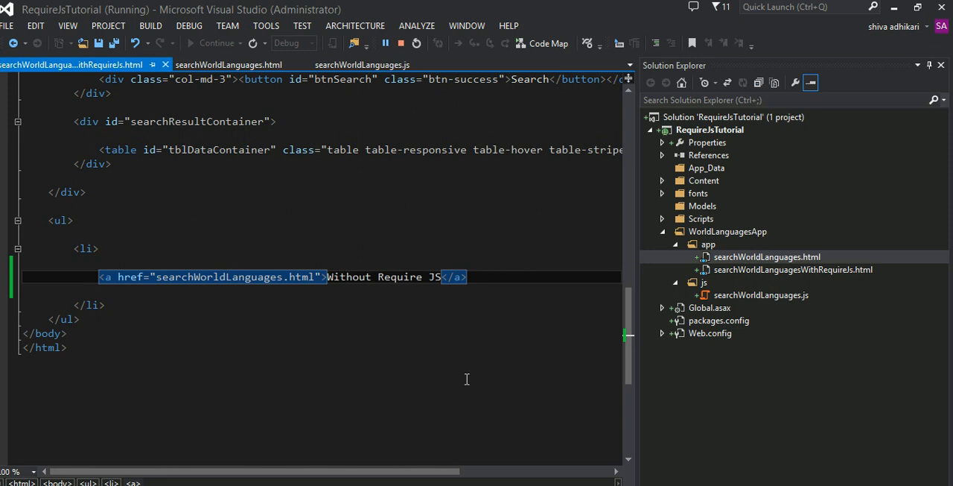
mouse_move(554, 217)
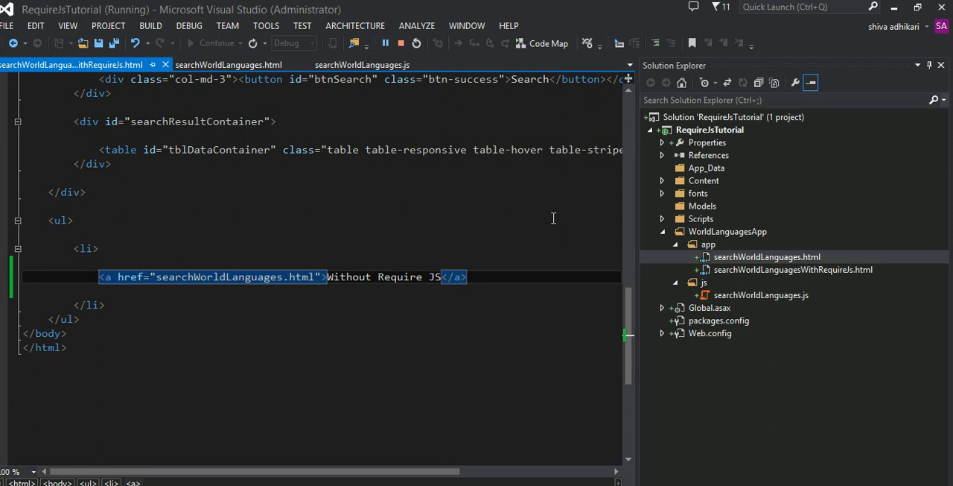
mouse_move(539, 224)
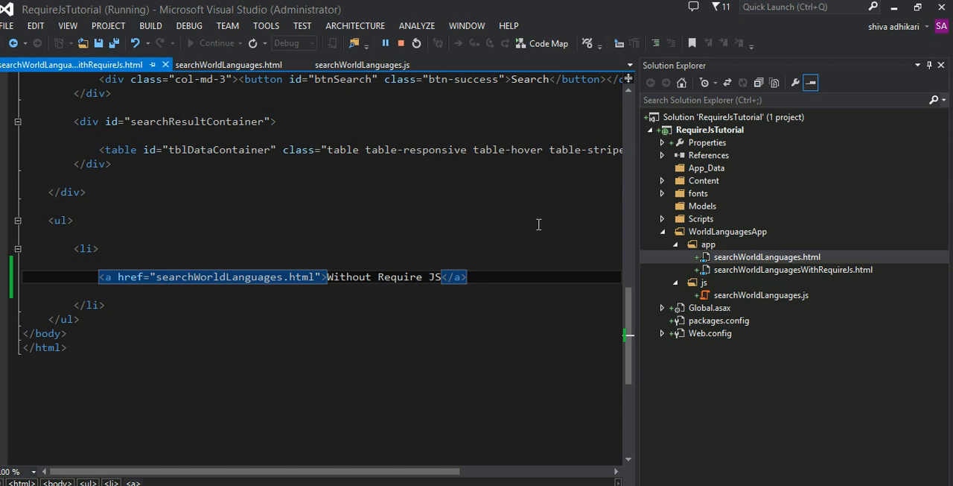
Collapse the WorldLanguagesApp folder in Solution Explorer, hiding its app and js contents
left_click(661, 231)
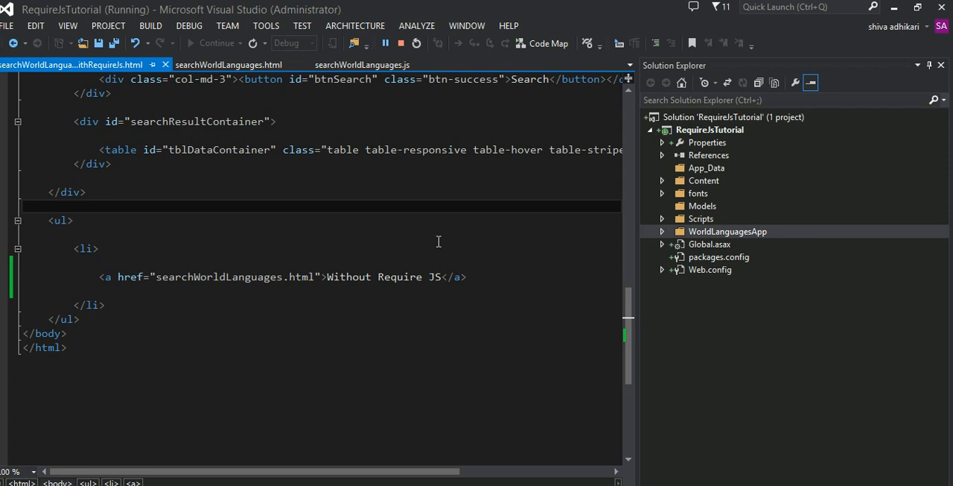
Review the RequireJs HTML and expand WorldLanguagesApp to reach searchWorldLanguages.html
scroll("up", 3)
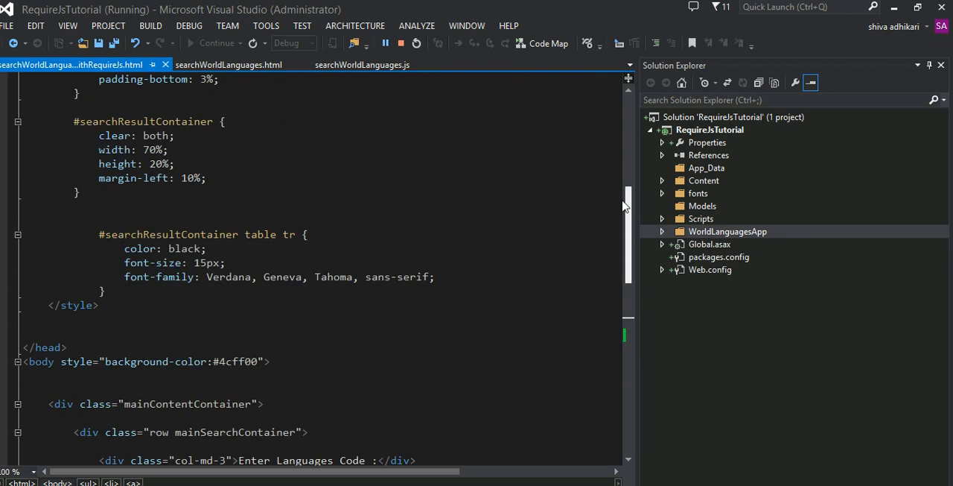
scroll("up", 3)
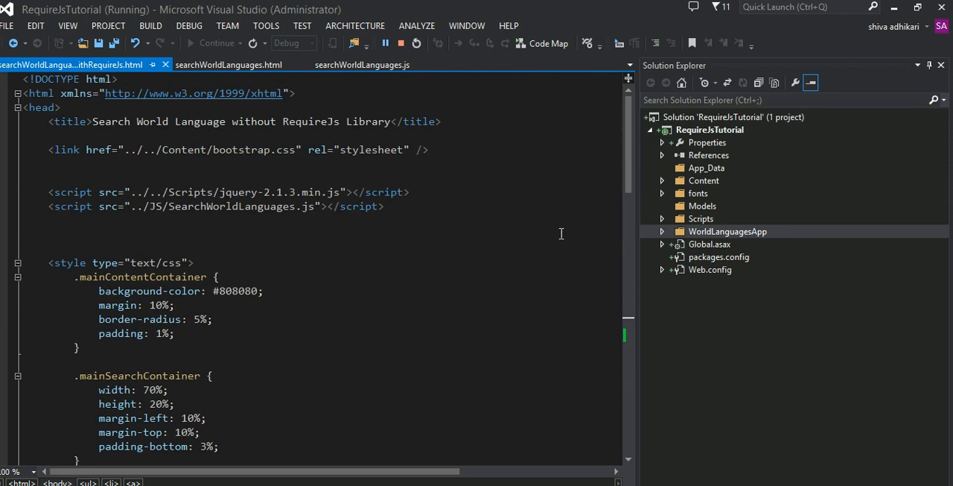
mouse_move(548, 265)
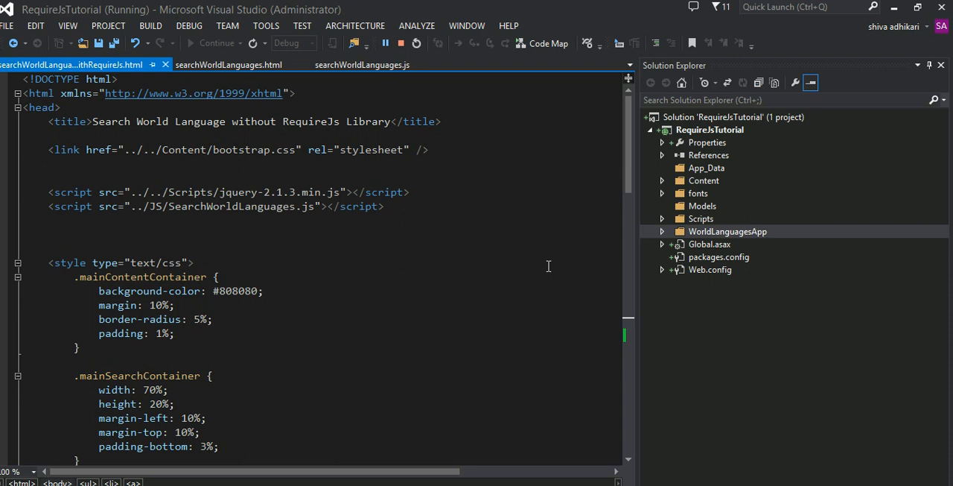
mouse_move(614, 251)
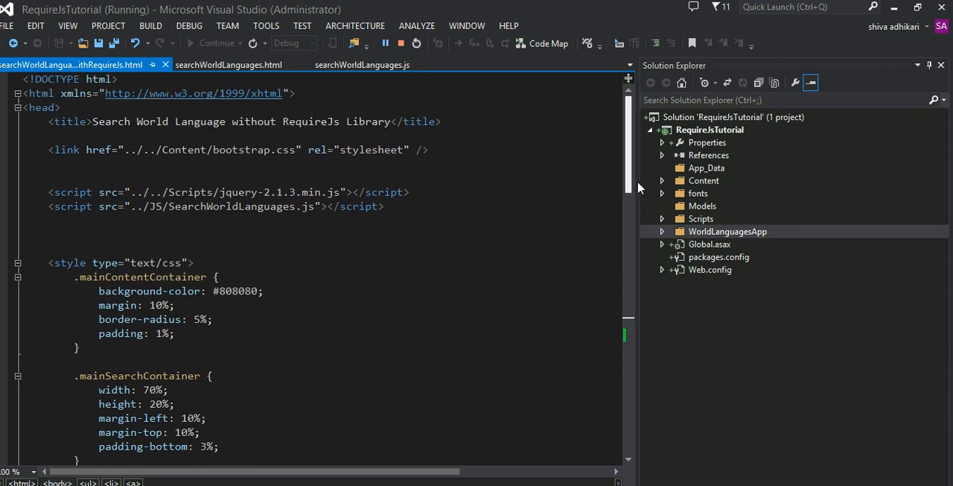
mouse_move(638, 164)
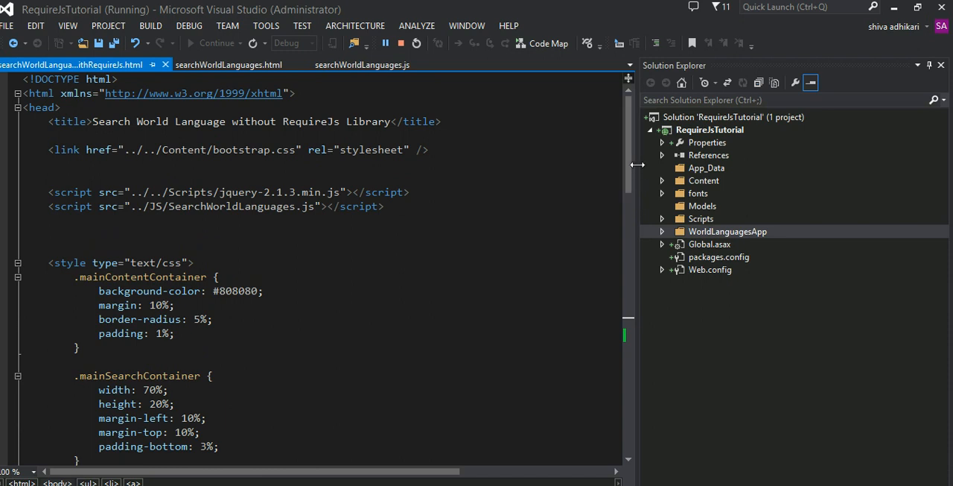
mouse_move(581, 192)
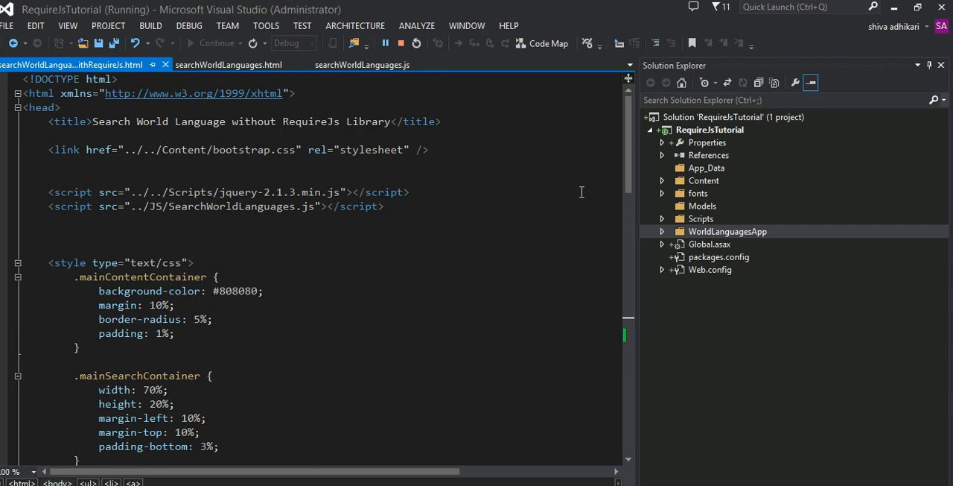
mouse_move(663, 231)
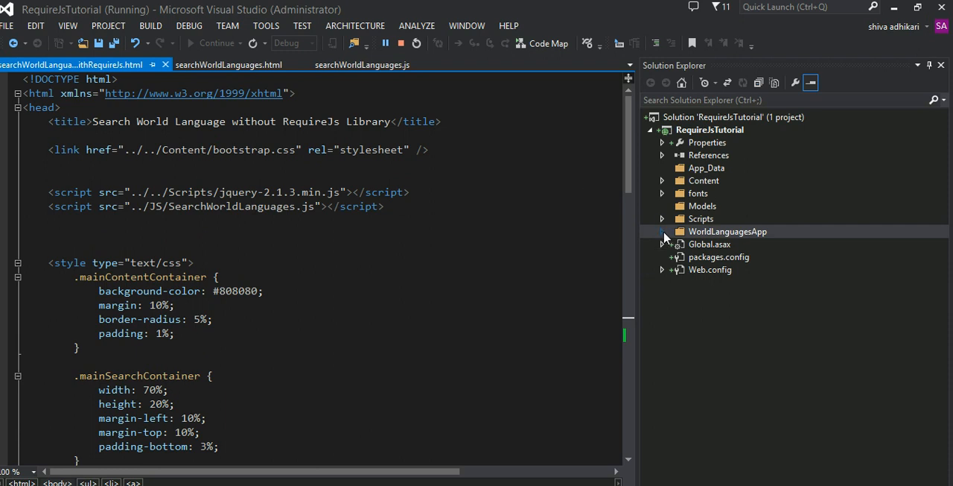
left_click(662, 231)
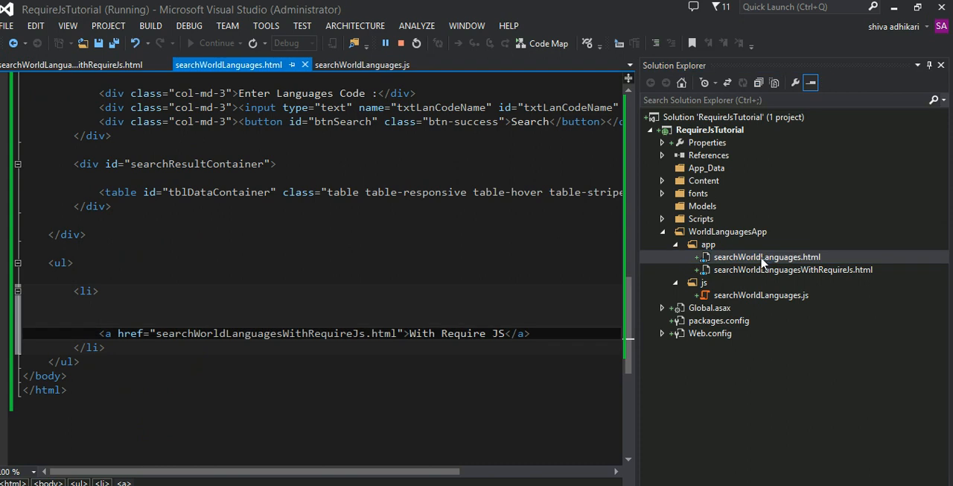
mouse_move(721, 292)
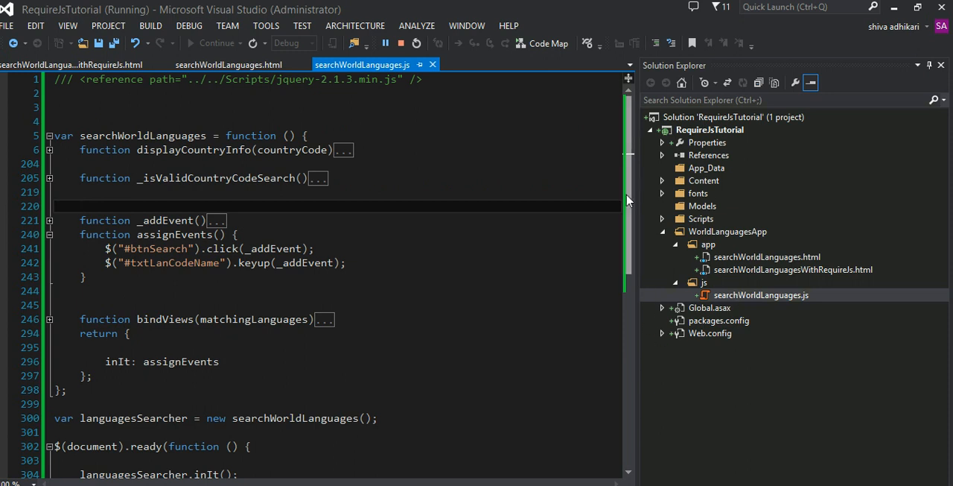
Unfold displayCountryInfo, _isValidCountryCodeSearch and _addEvent in searchWorldLanguages.js for review
scroll("down", 3)
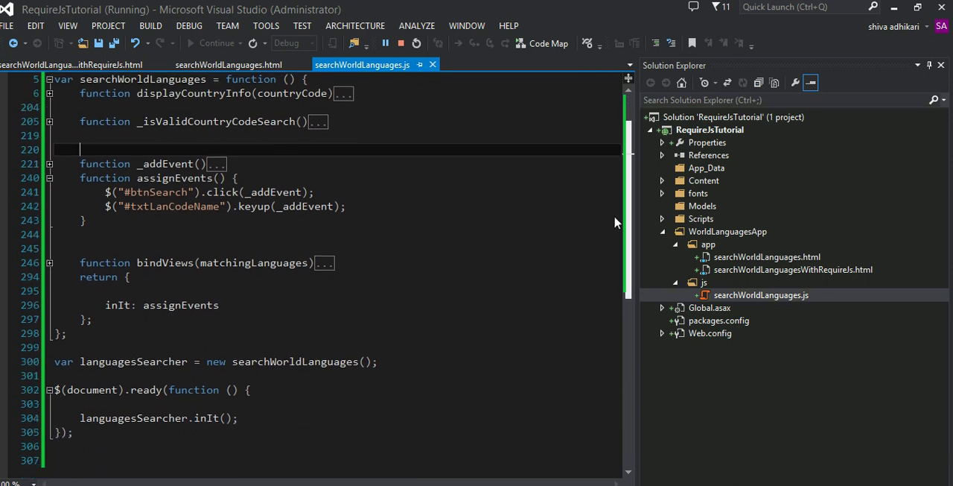
scroll("up", 3)
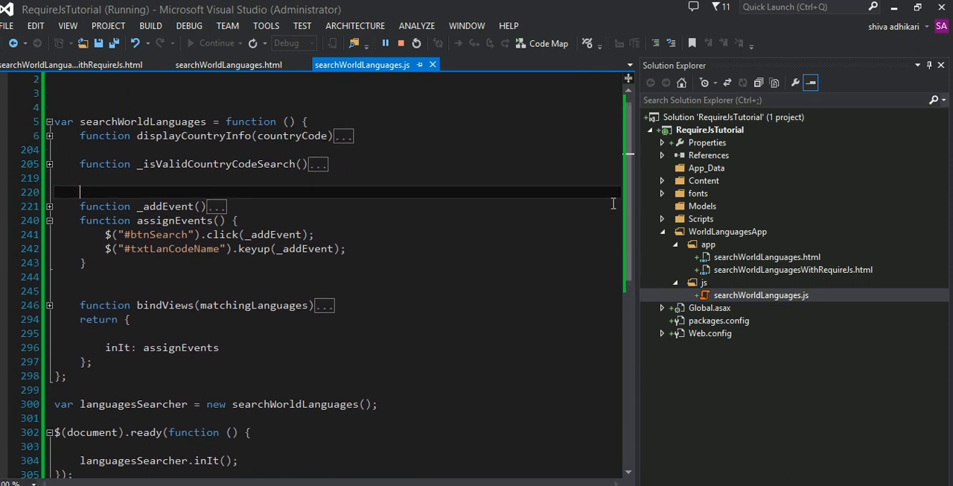
mouse_move(84, 126)
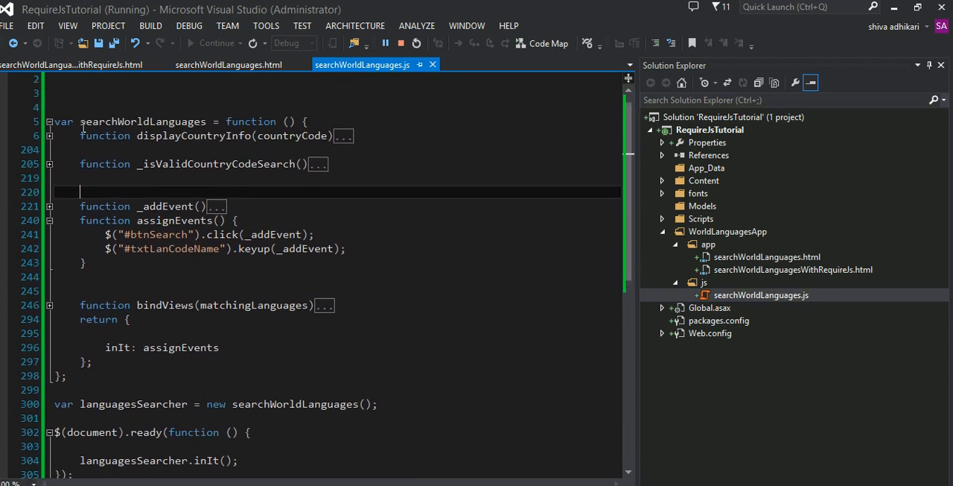
left_click(48, 136)
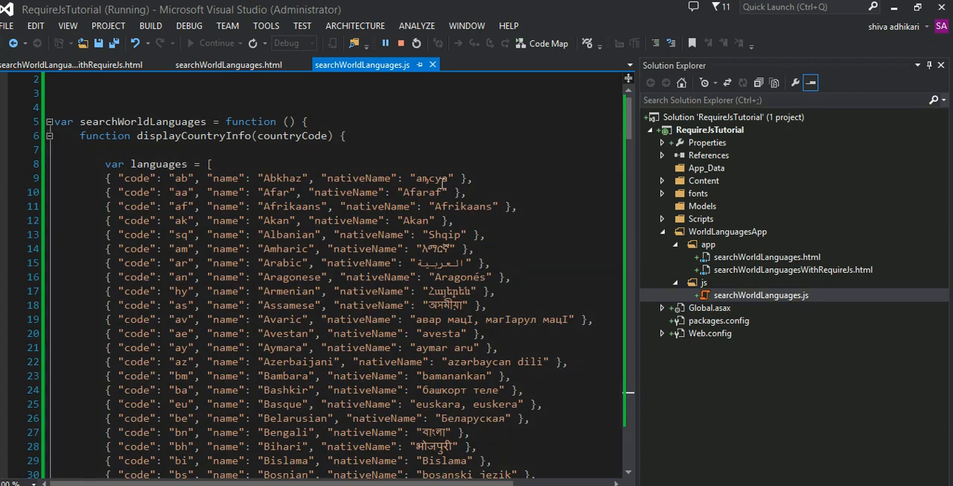
scroll("down", 3)
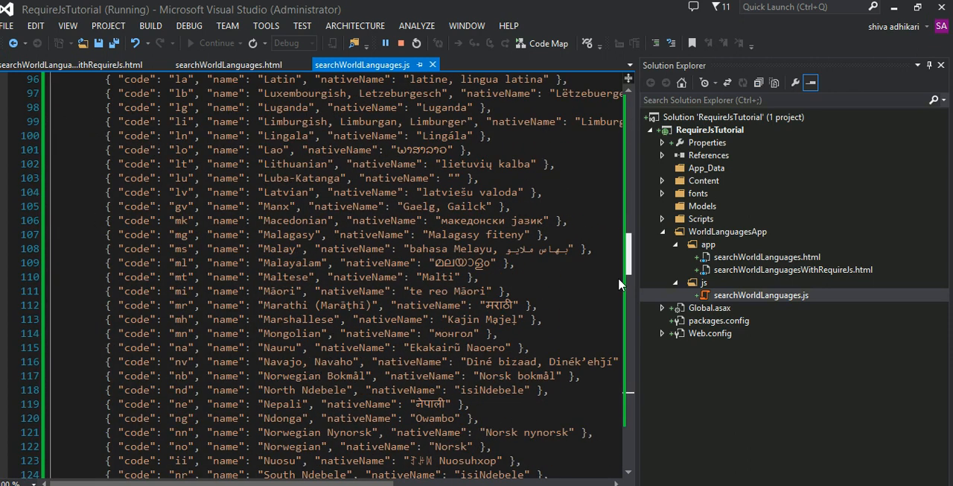
scroll("down", 3)
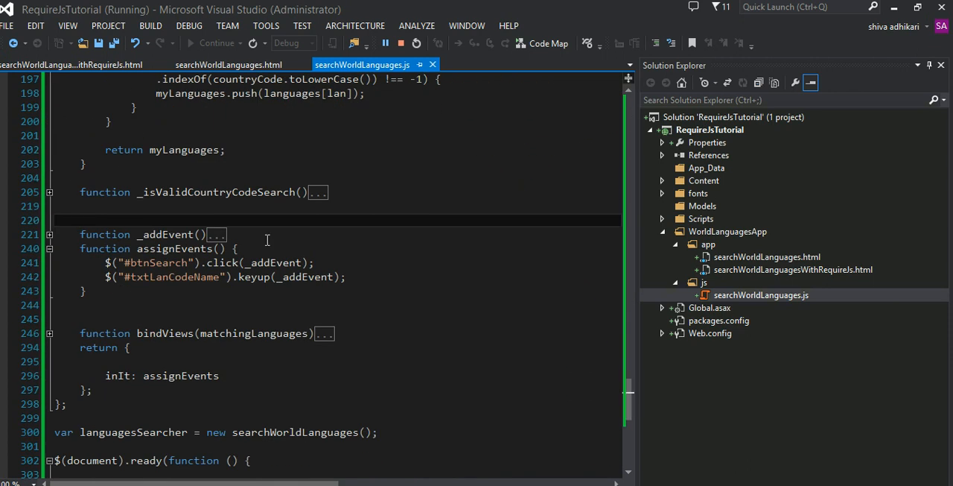
left_click(48, 192)
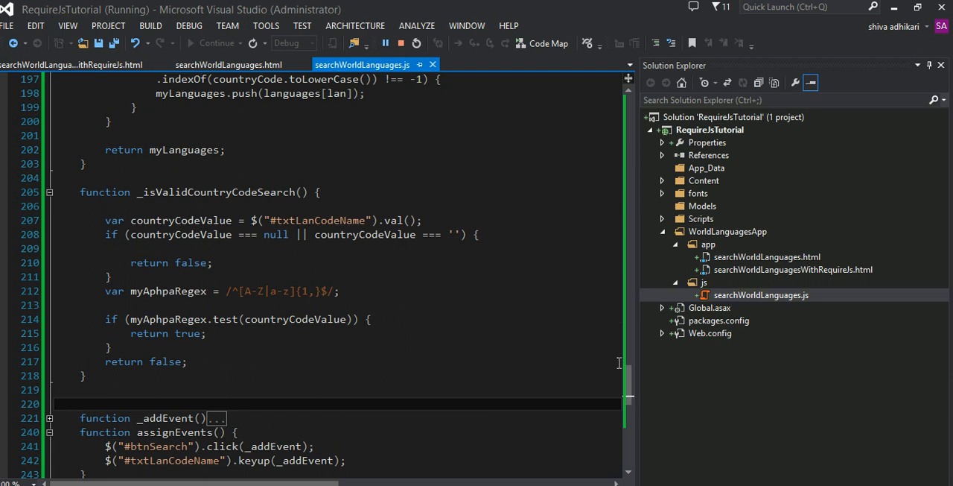
scroll("down", 3)
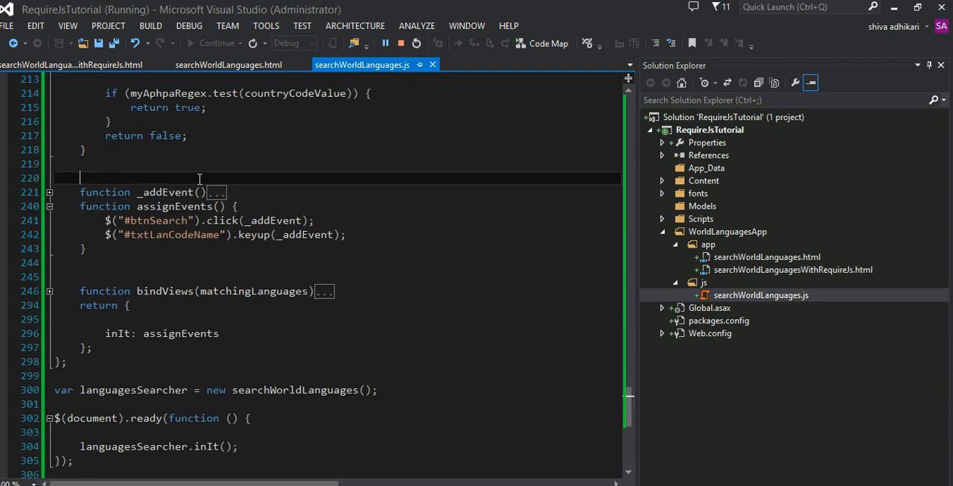
left_click(50, 192)
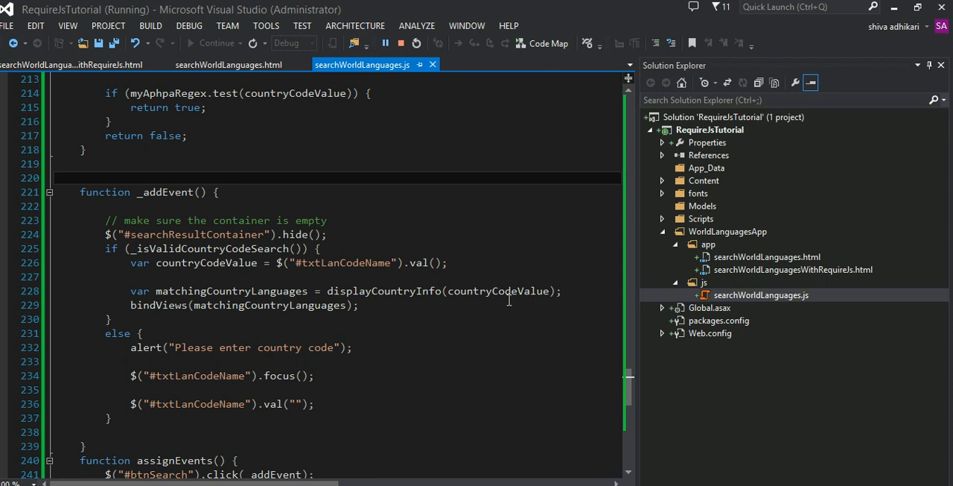
mouse_move(271, 433)
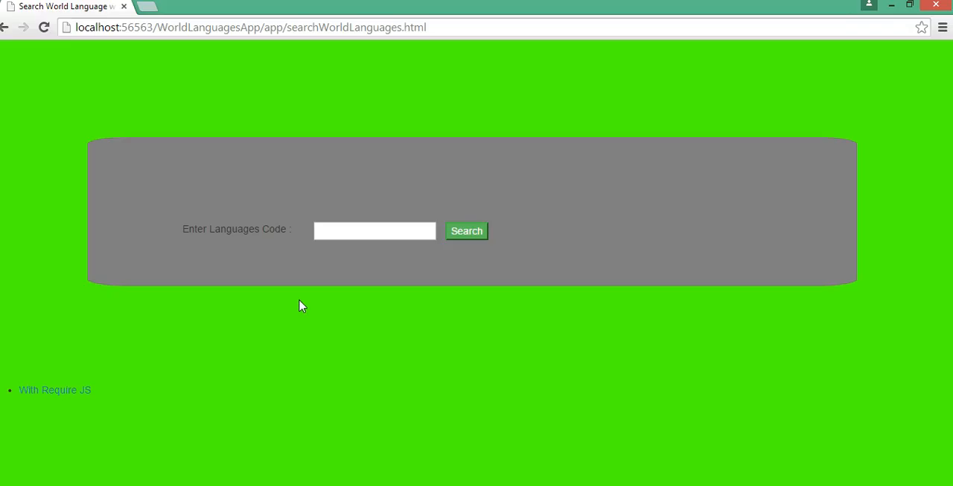
mouse_move(205, 292)
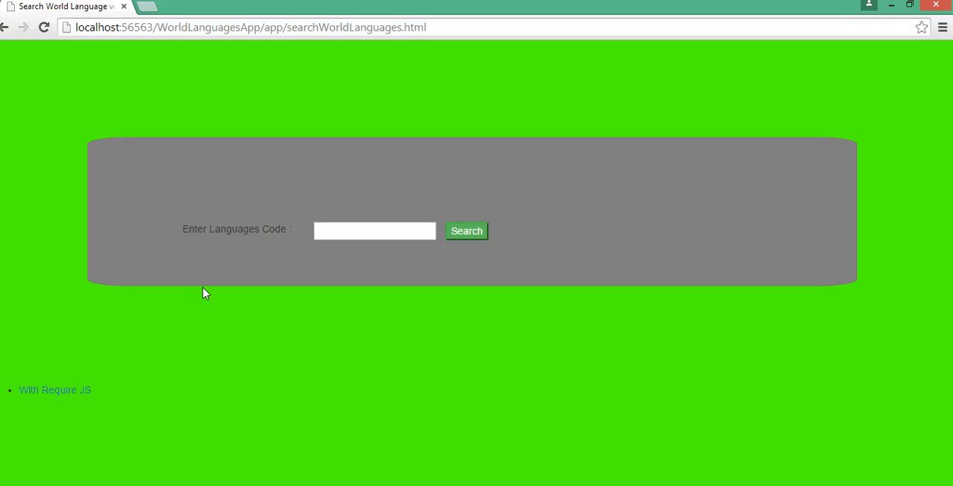
mouse_move(355, 86)
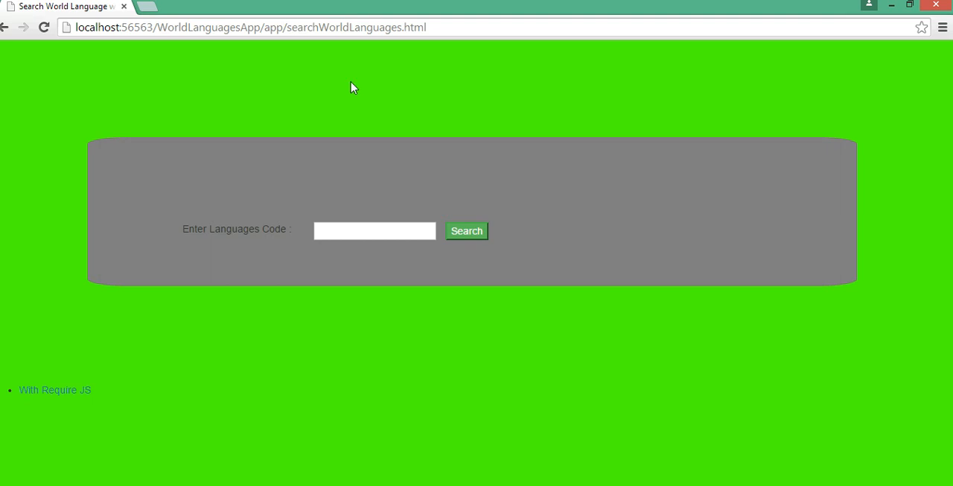
Search with an empty language code and dismiss the 'please enter country code' warning
left_click(374, 229)
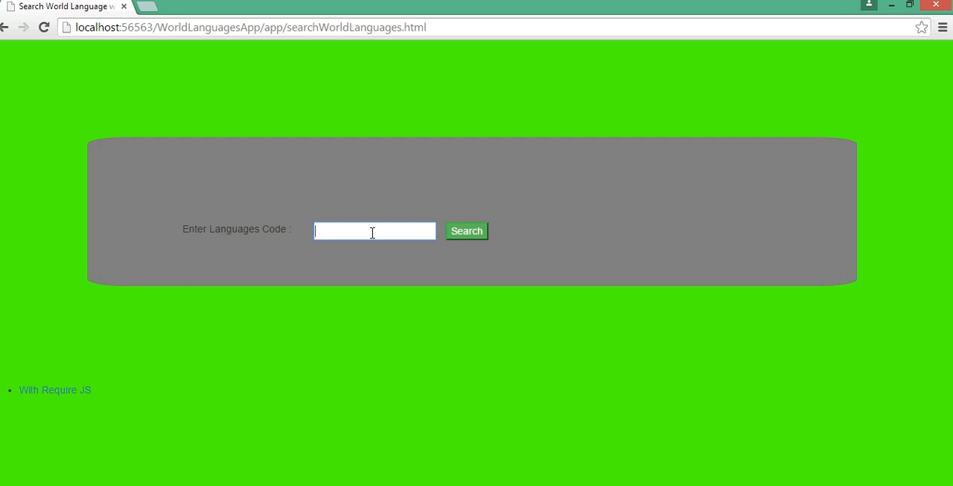
left_click(466, 230)
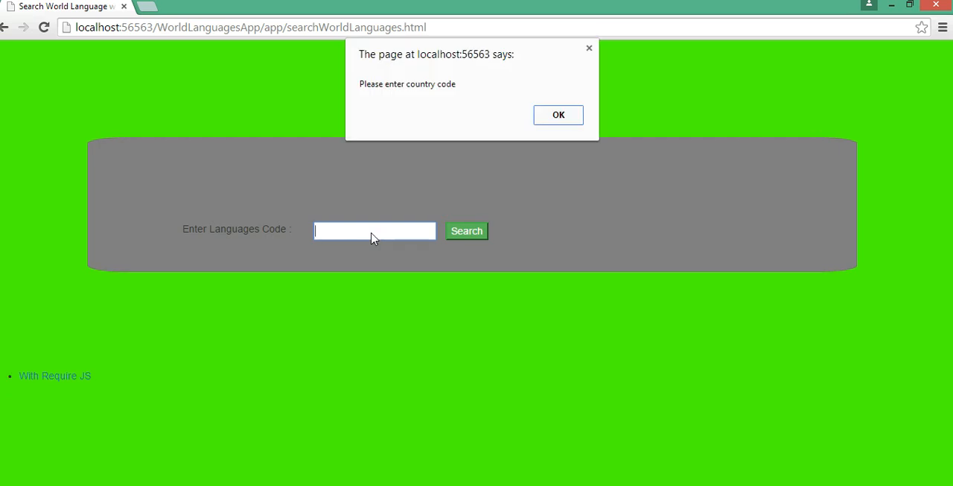
mouse_move(580, 110)
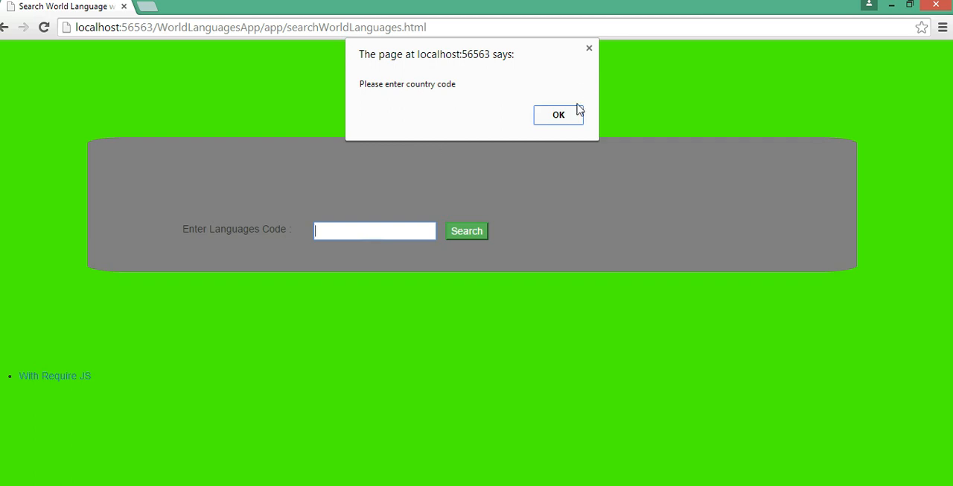
left_click(559, 114)
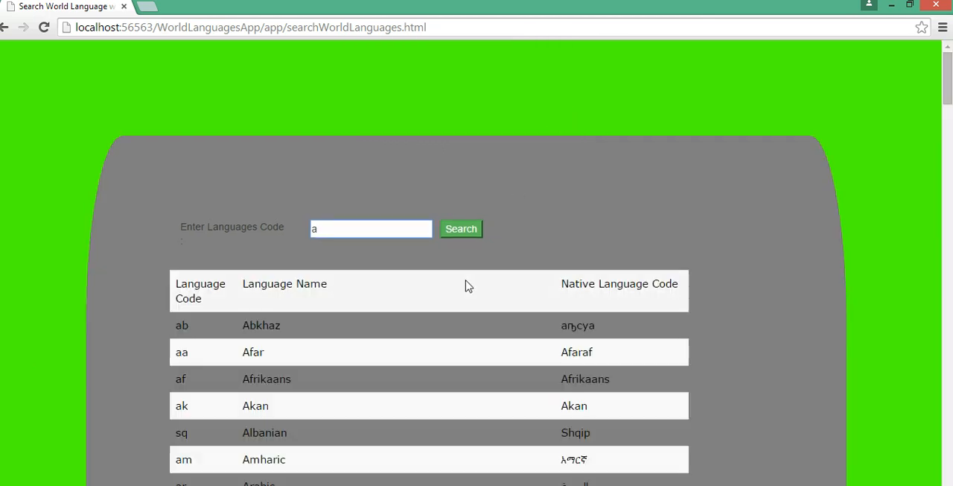
mouse_move(299, 277)
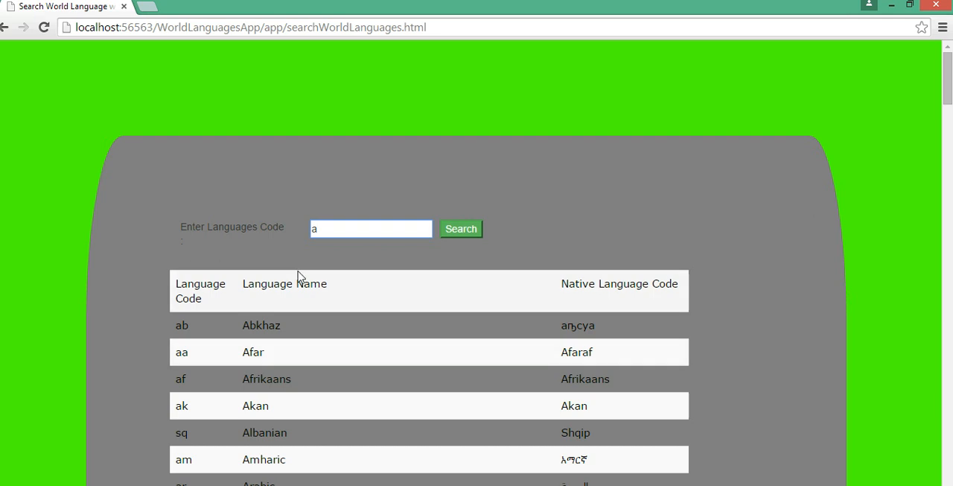
mouse_move(283, 346)
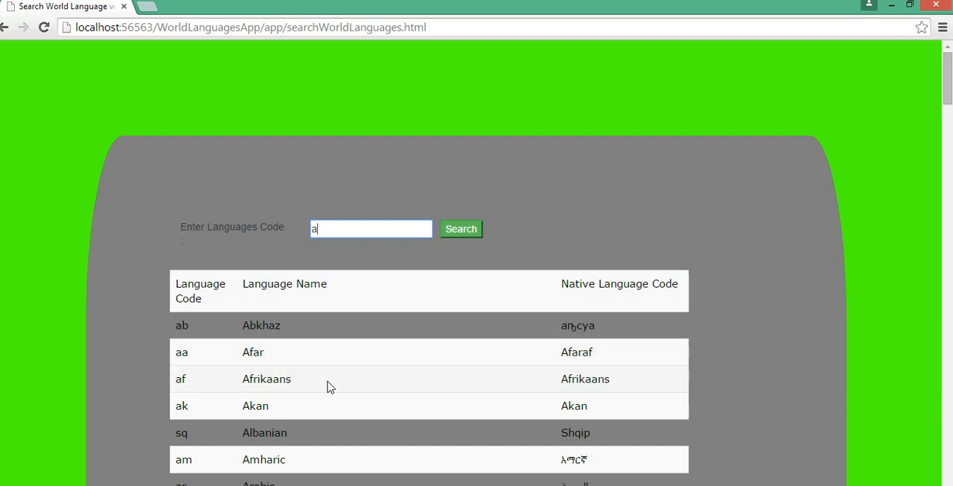
mouse_move(334, 406)
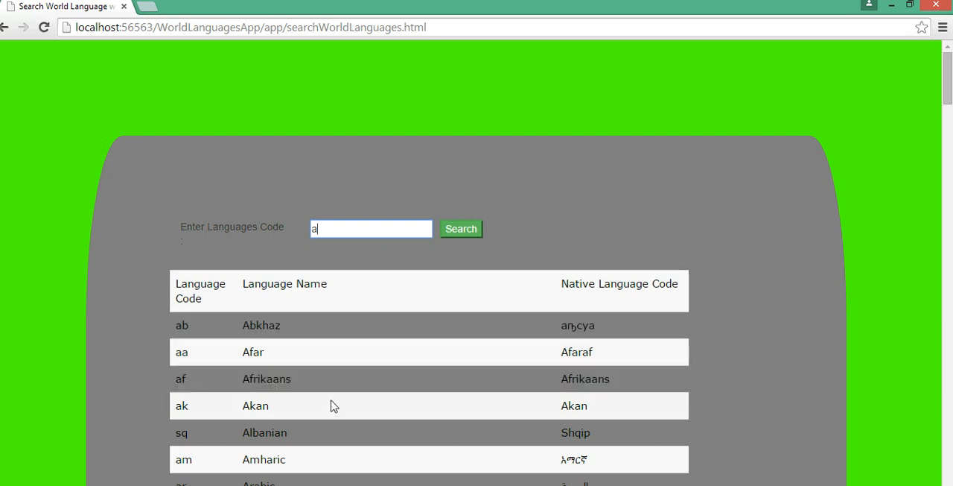
mouse_move(549, 406)
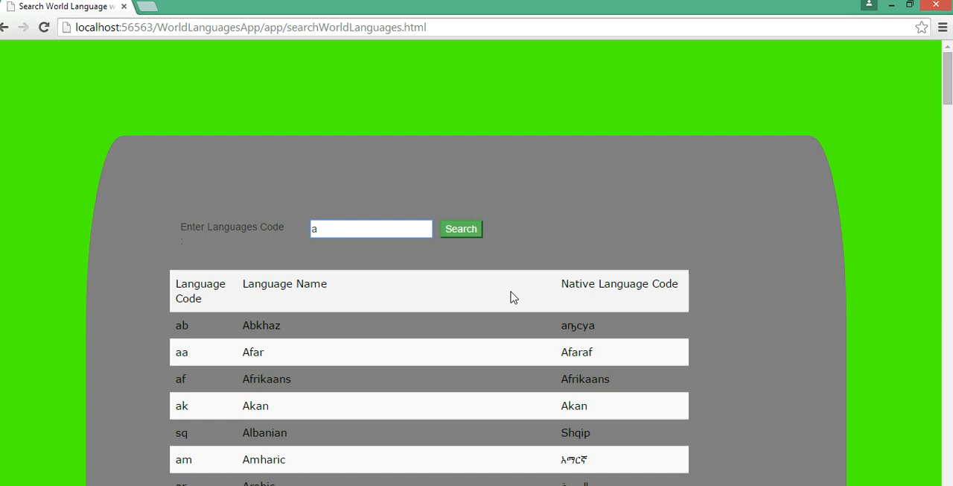
Enter 'ajo' in the Languages Code field to filter the table down to Navajo
type("j")
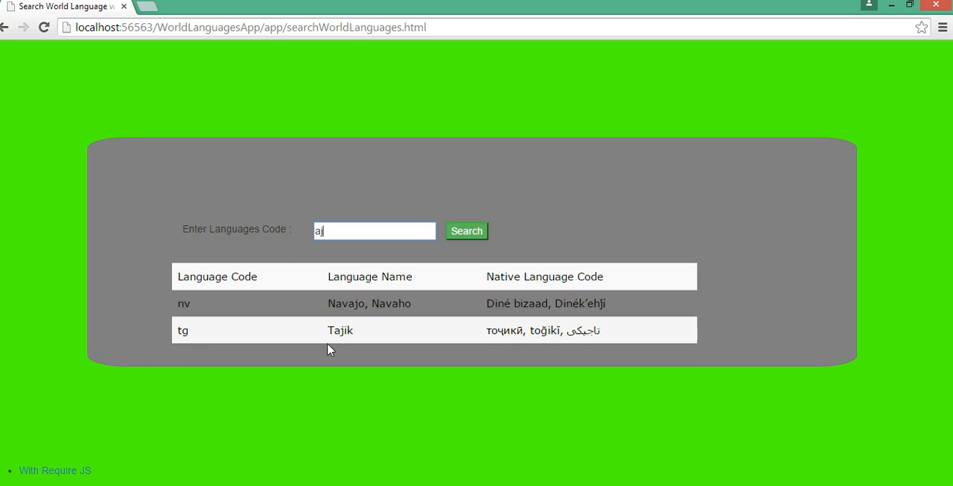
mouse_move(358, 252)
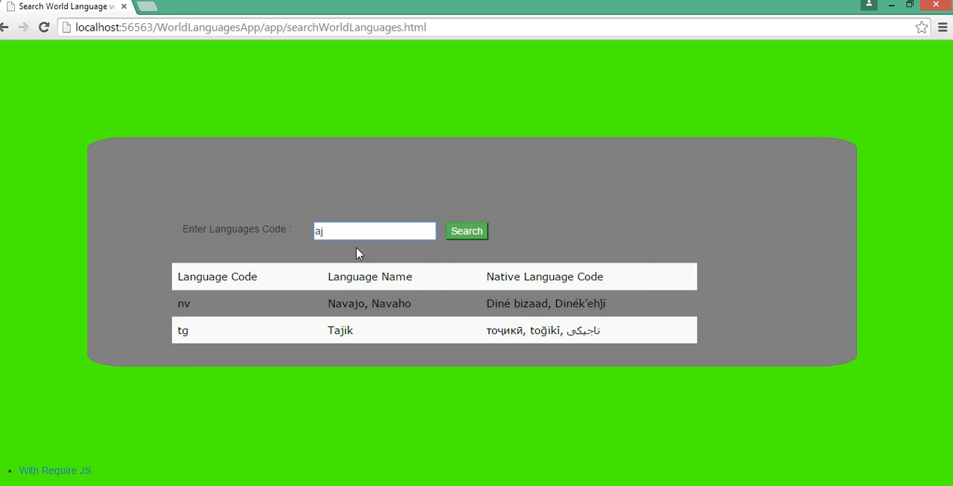
type("o")
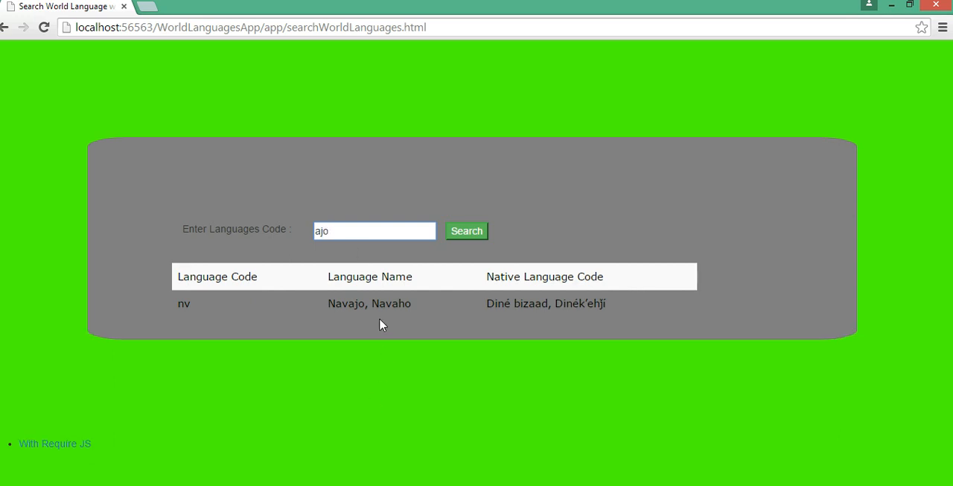
mouse_move(344, 206)
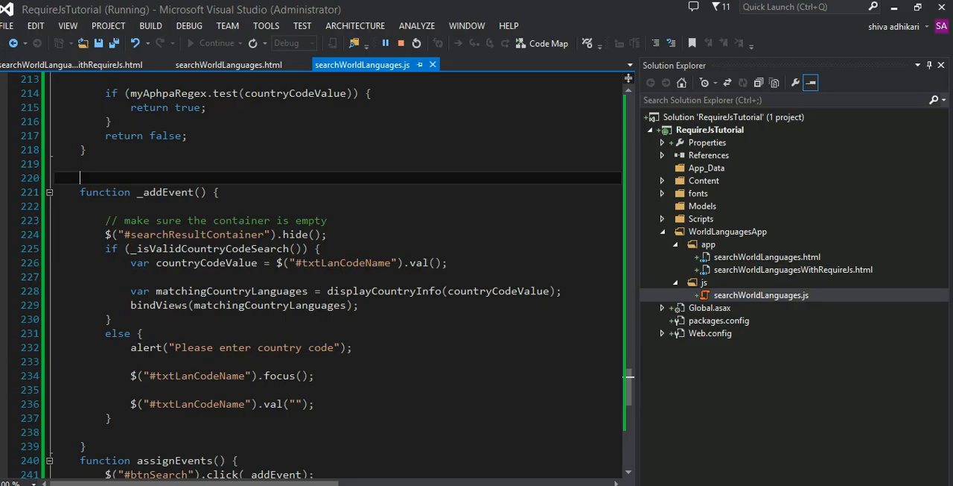
Review the language list data (Abkhaz native name) and the language filtering loop
scroll("up", 3)
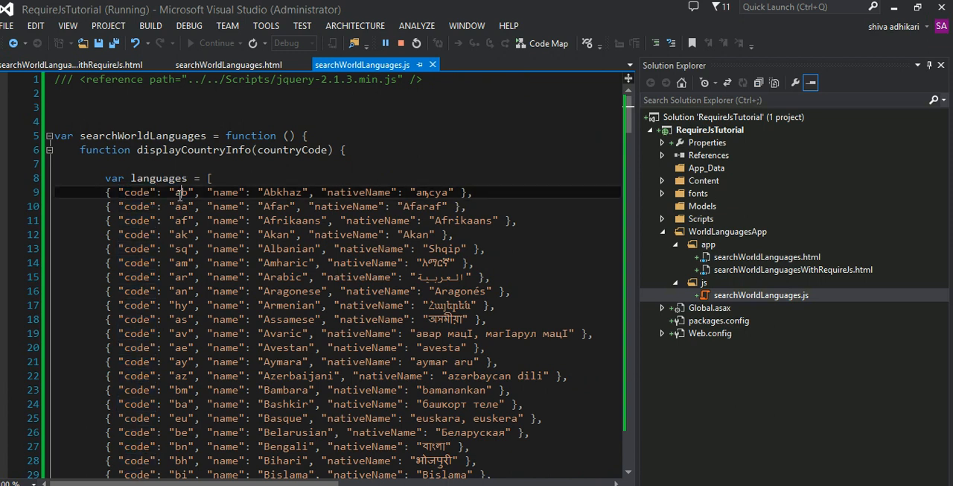
double_click(223, 191)
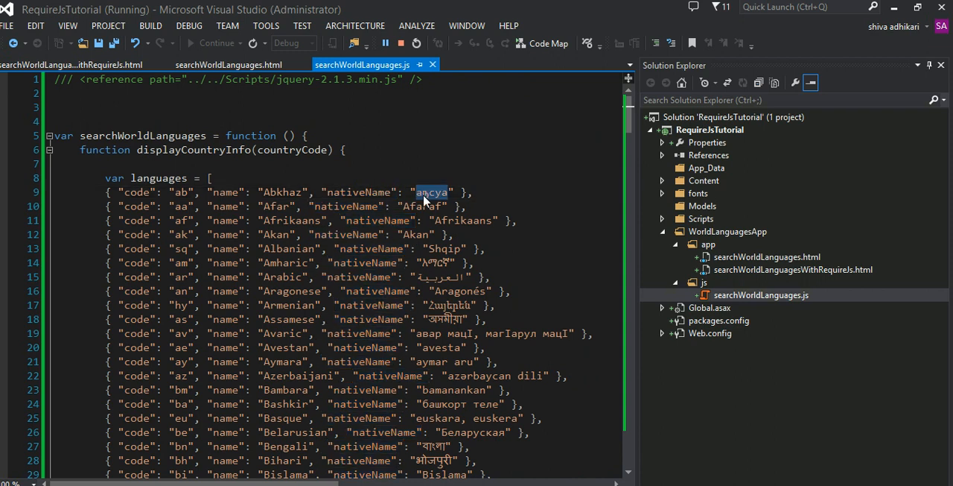
mouse_move(629, 197)
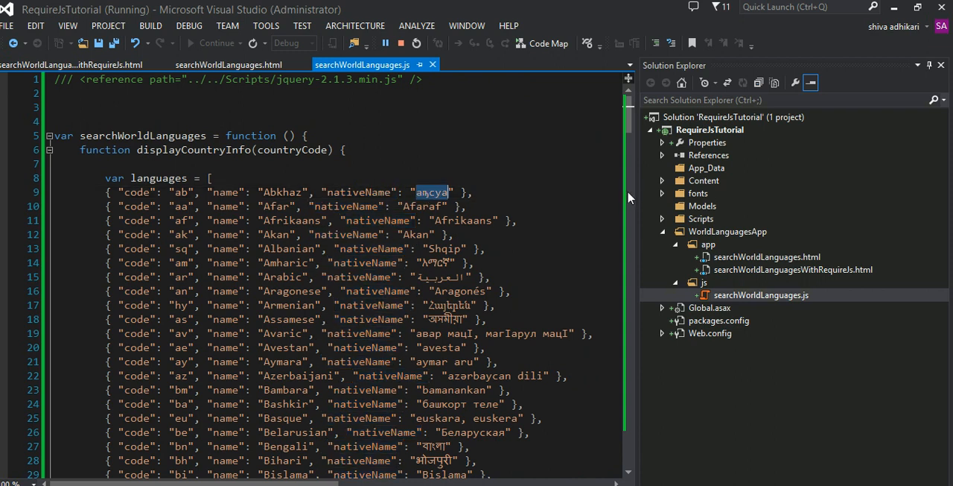
mouse_move(629, 127)
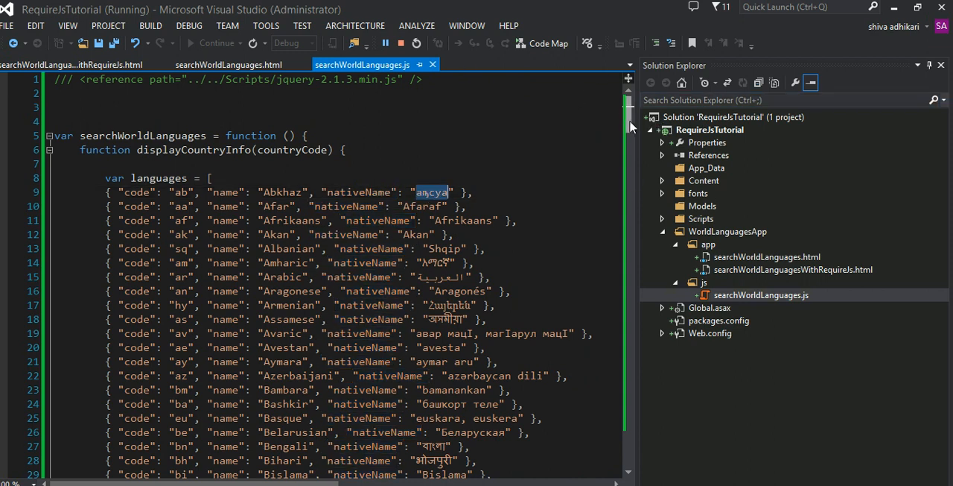
scroll("down", 3)
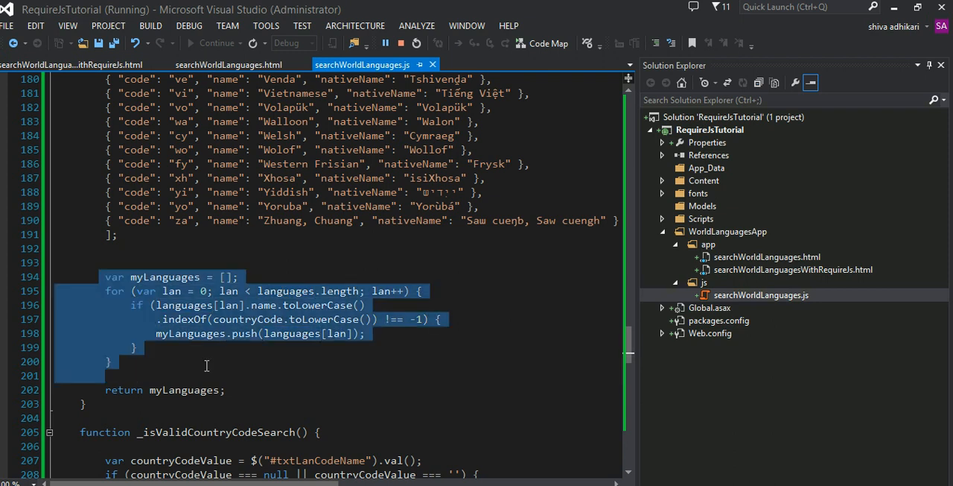
left_click(290, 376)
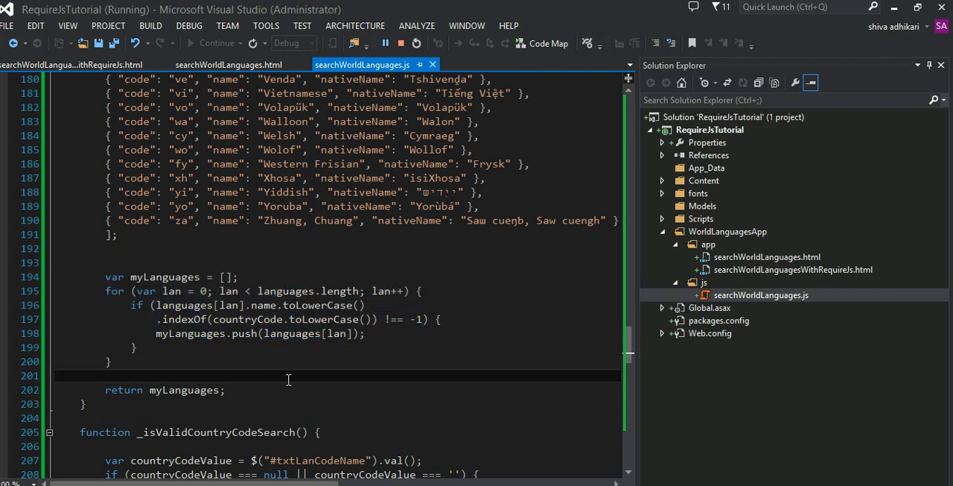
mouse_move(286, 349)
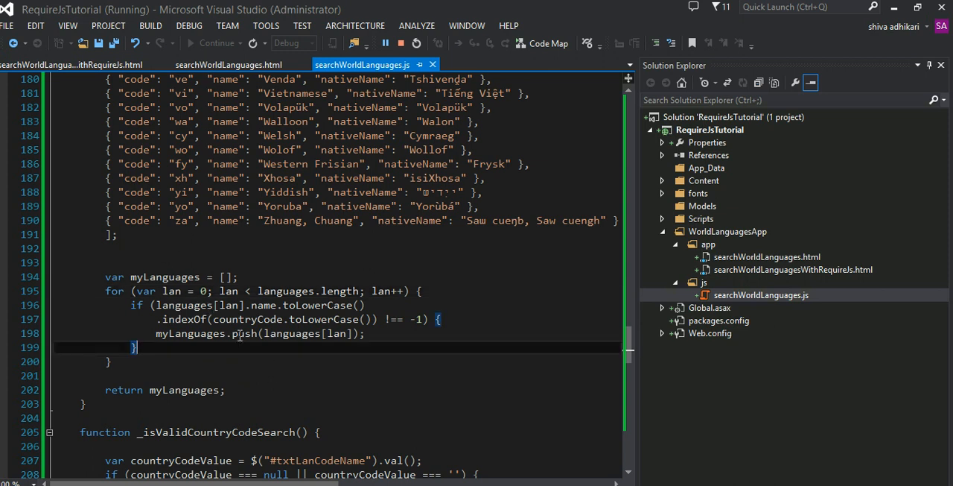
mouse_move(311, 377)
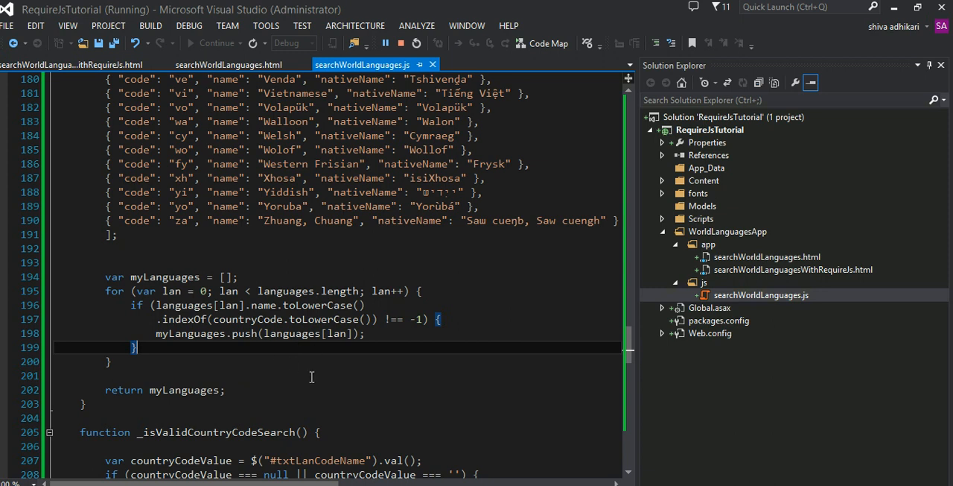
mouse_move(639, 321)
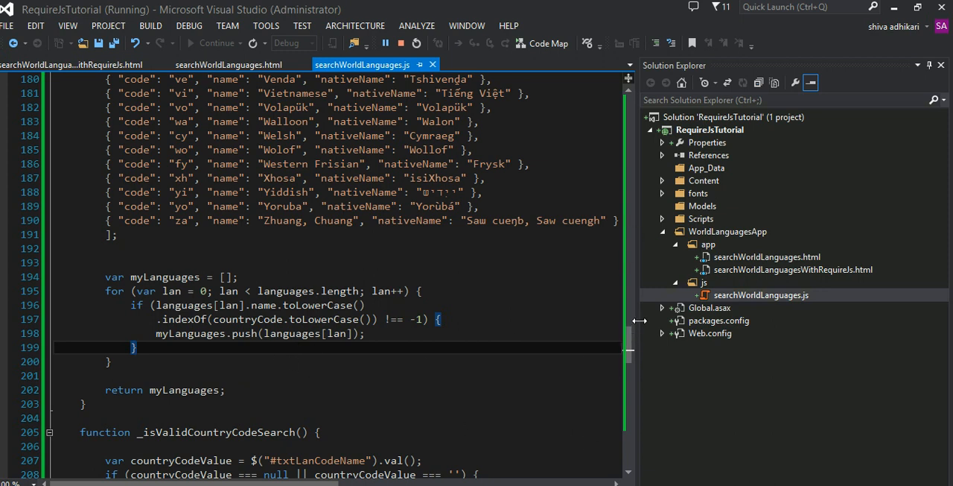
Expand the collapsed bindViews function that builds the results table
scroll("down", 3)
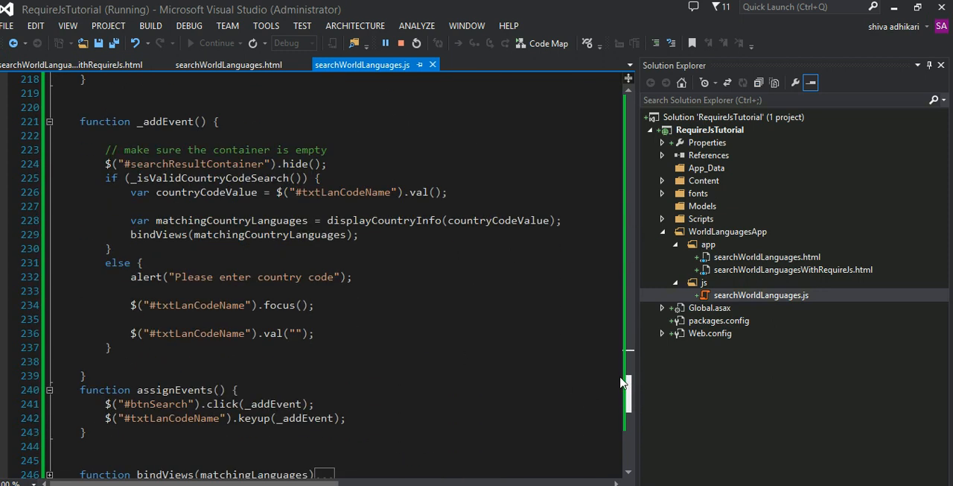
scroll("down", 3)
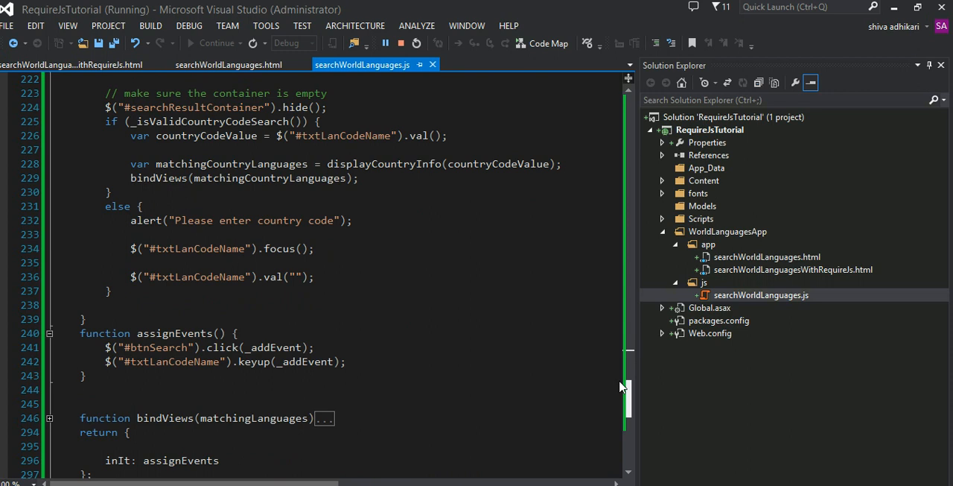
scroll("down", 3)
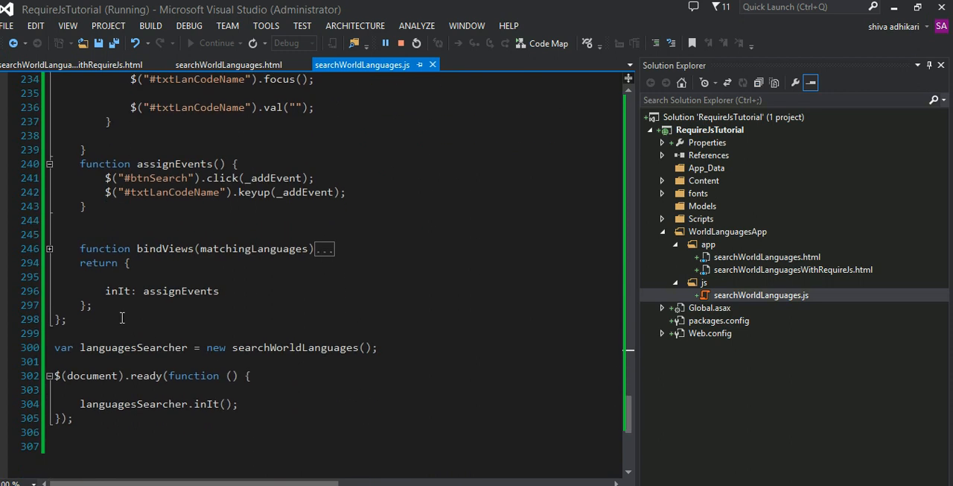
left_click(49, 249)
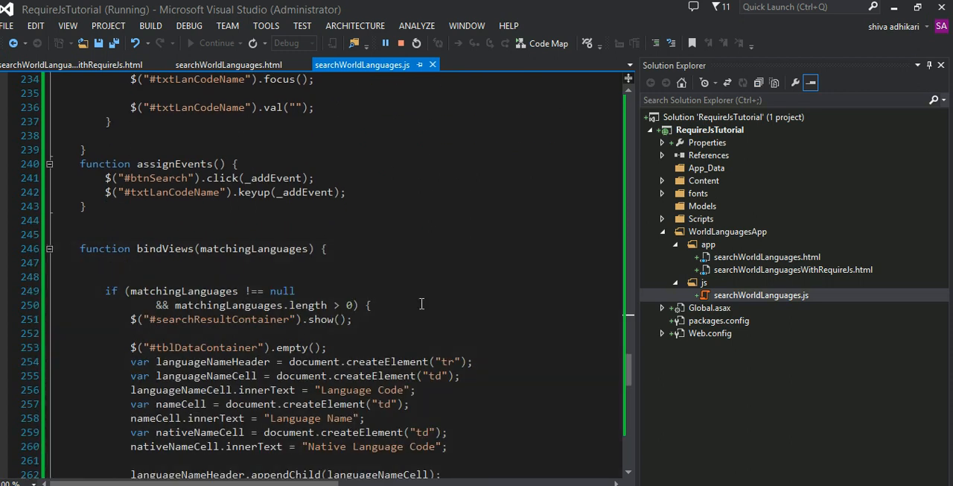
mouse_move(459, 332)
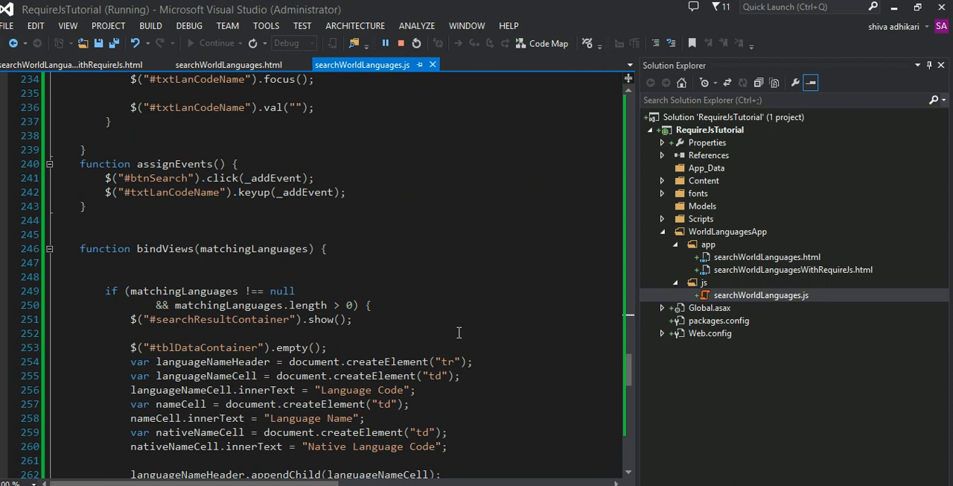
mouse_move(634, 344)
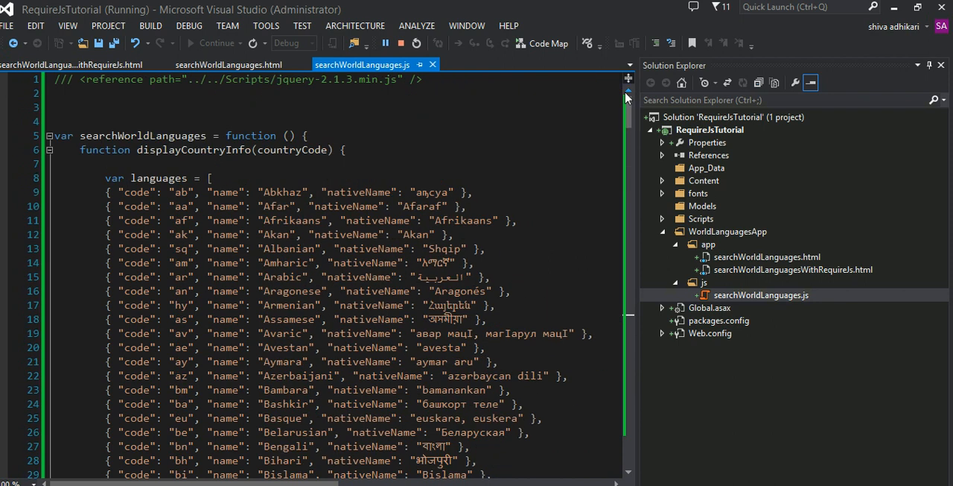
mouse_move(682, 255)
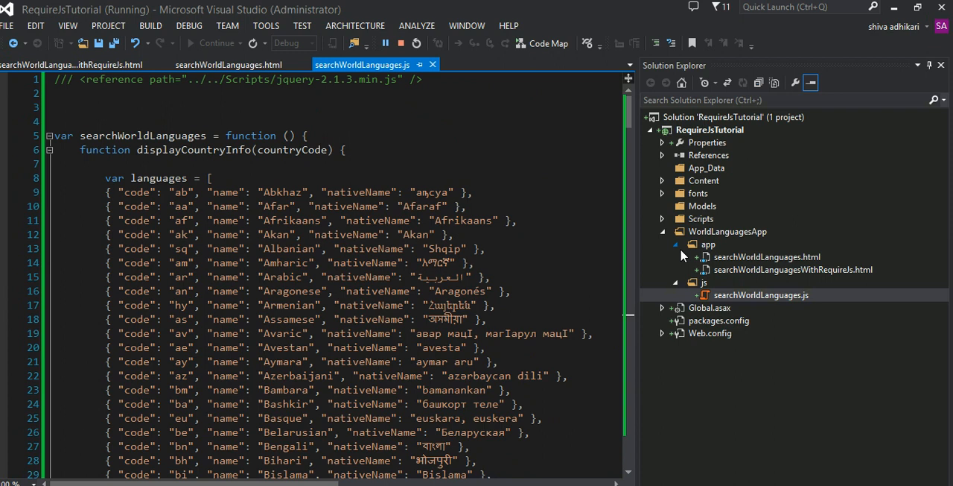
mouse_move(727, 275)
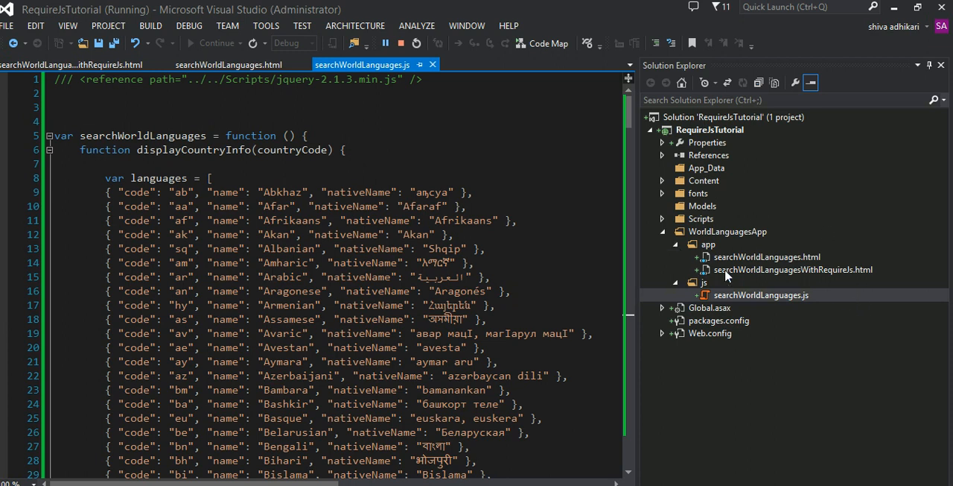
mouse_move(754, 274)
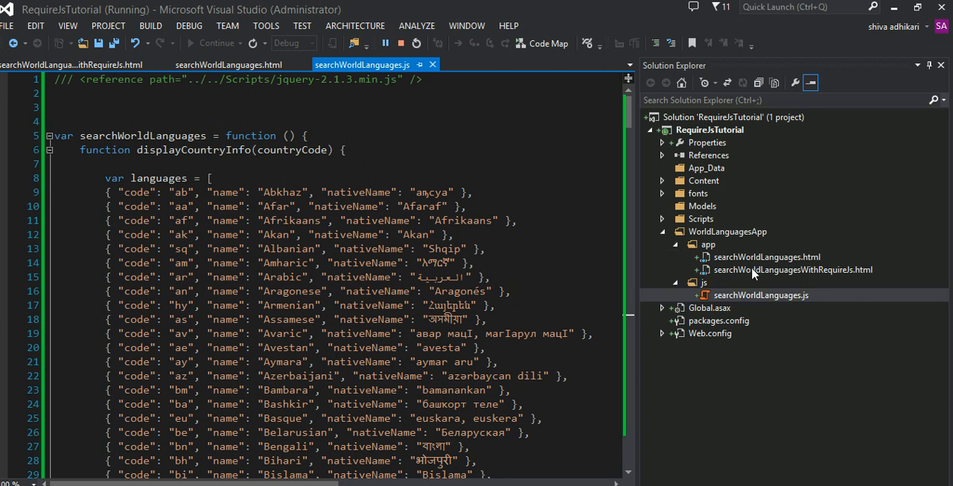
Open searchWorldLanguagesWithRequireJs.html in the editor from Solution Explorer
double_click(793, 268)
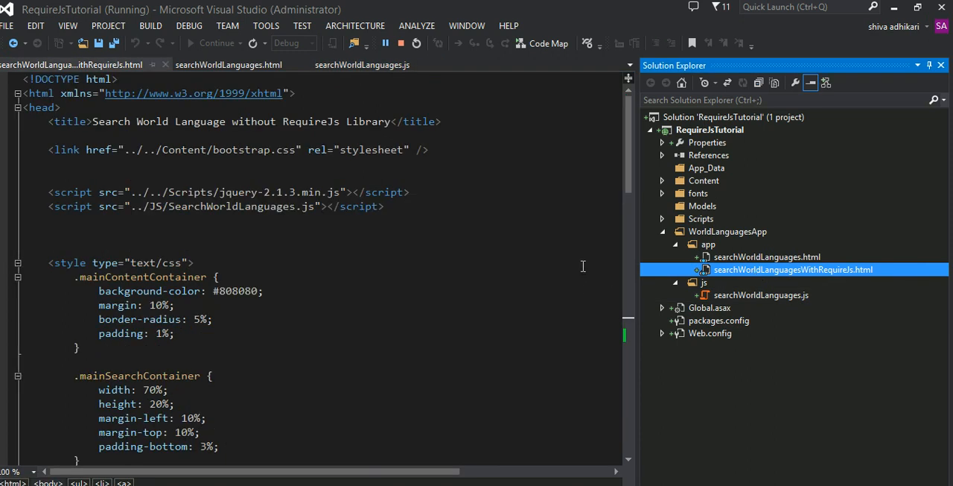
mouse_move(614, 175)
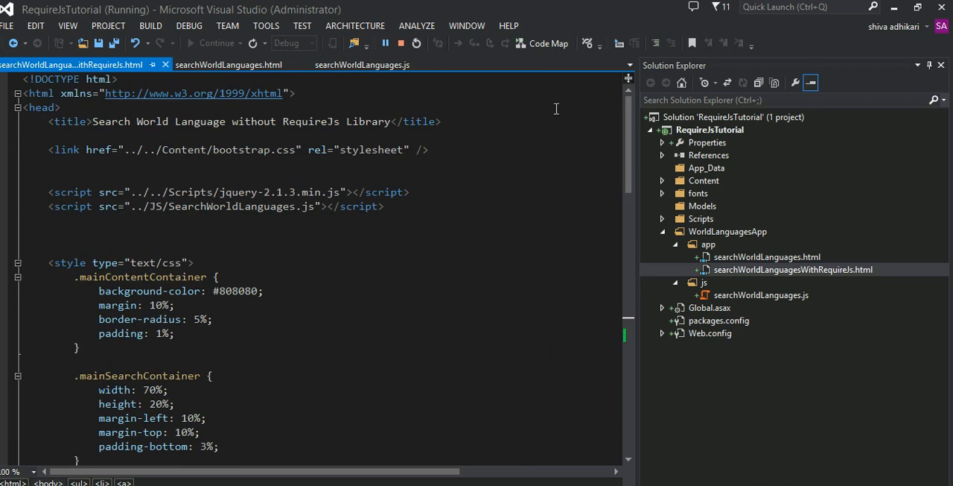
mouse_move(320, 319)
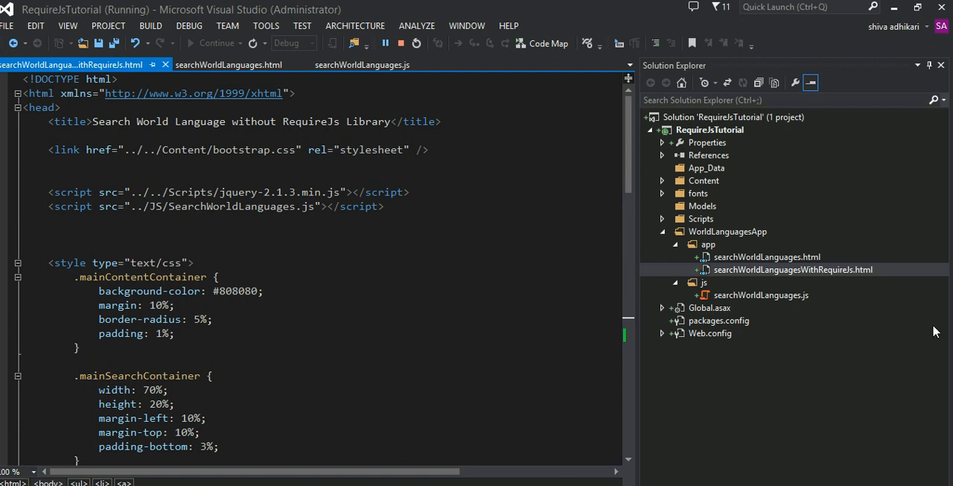
mouse_move(712, 137)
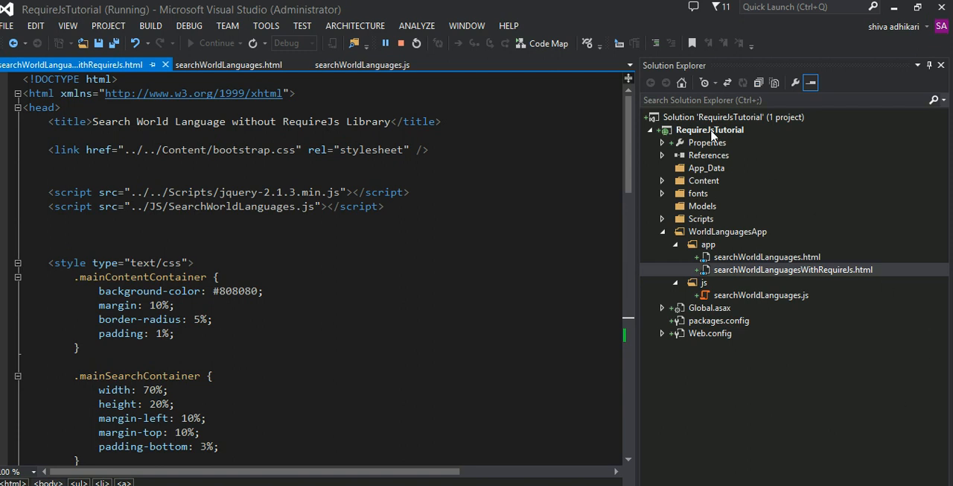
Select the RequireJsTutorial project and bring up its context menu of project actions
right_click(709, 129)
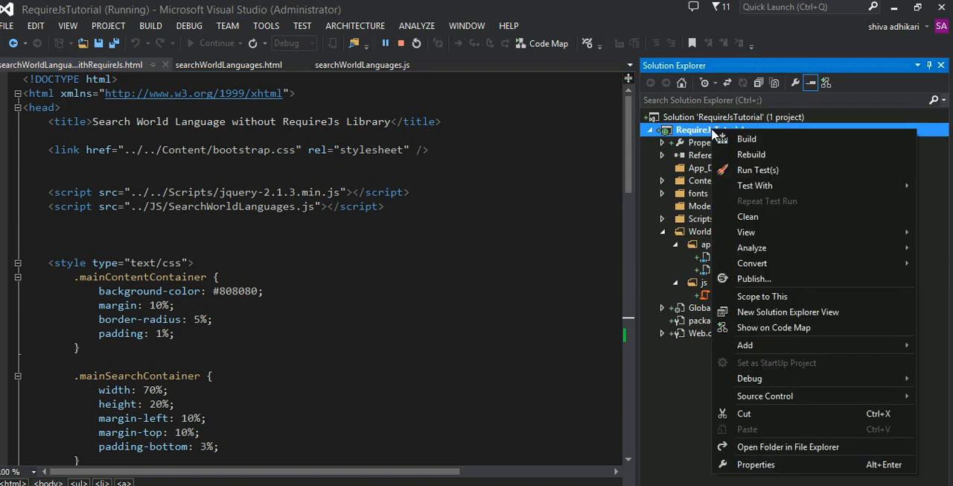
mouse_move(650, 276)
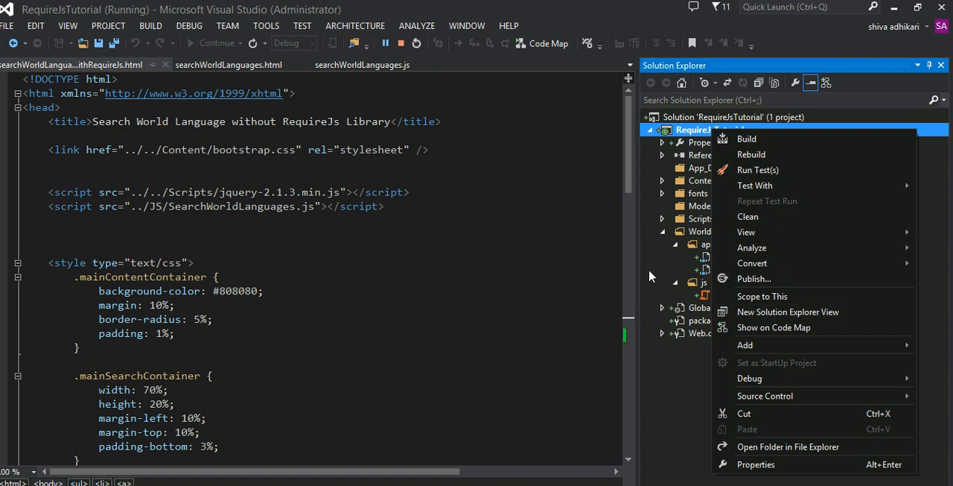
left_click(280, 291)
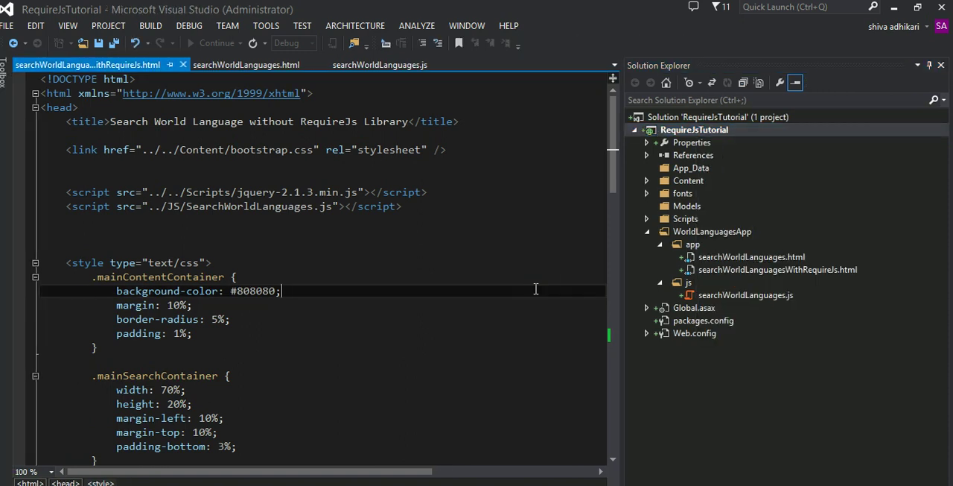
left_click(694, 129)
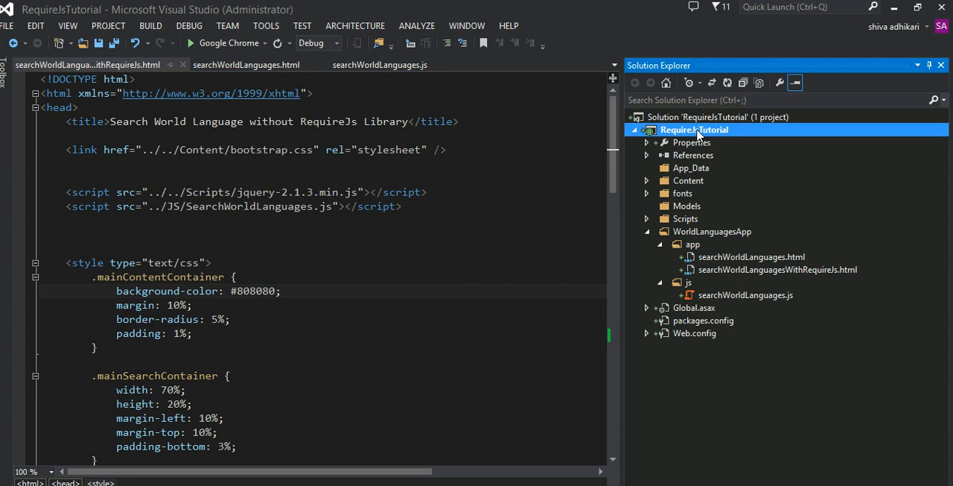
right_click(694, 130)
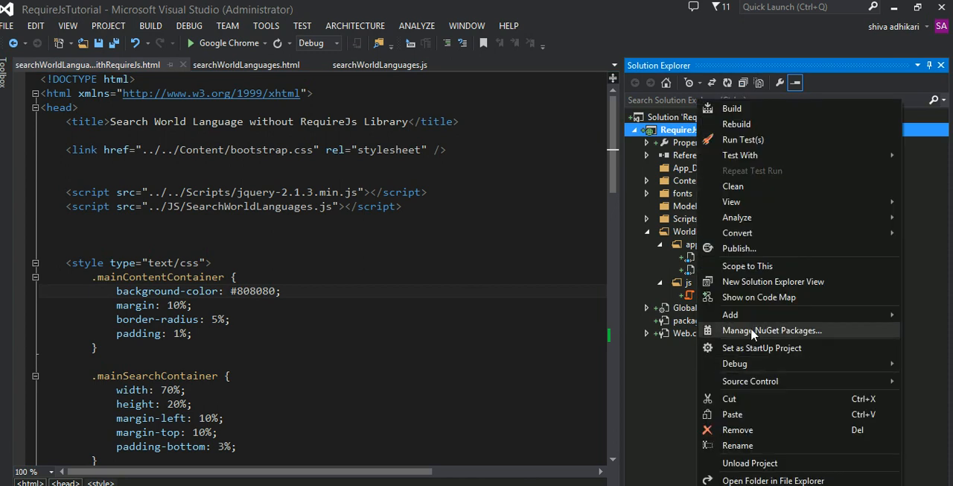
Open Manage NuGet Packages for the project and search the online nuget.org list for 'require'
left_click(771, 330)
type("req")
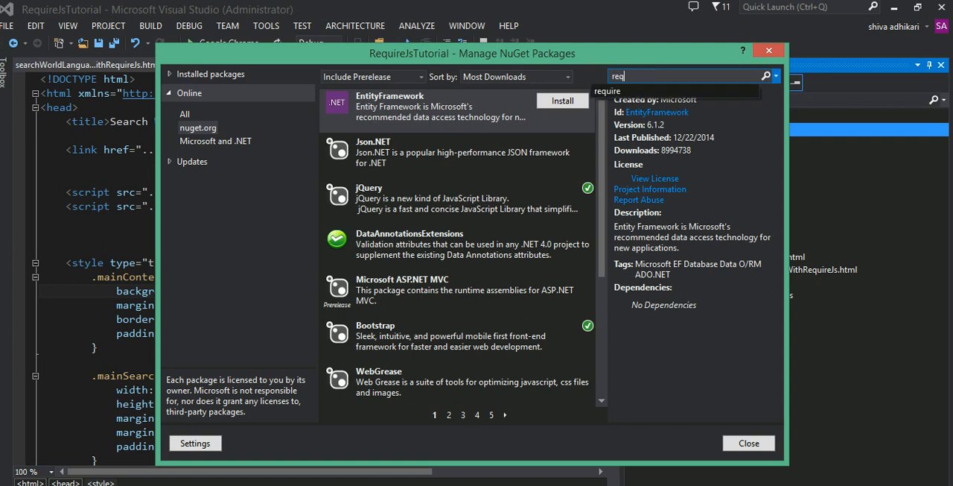
left_click(769, 75)
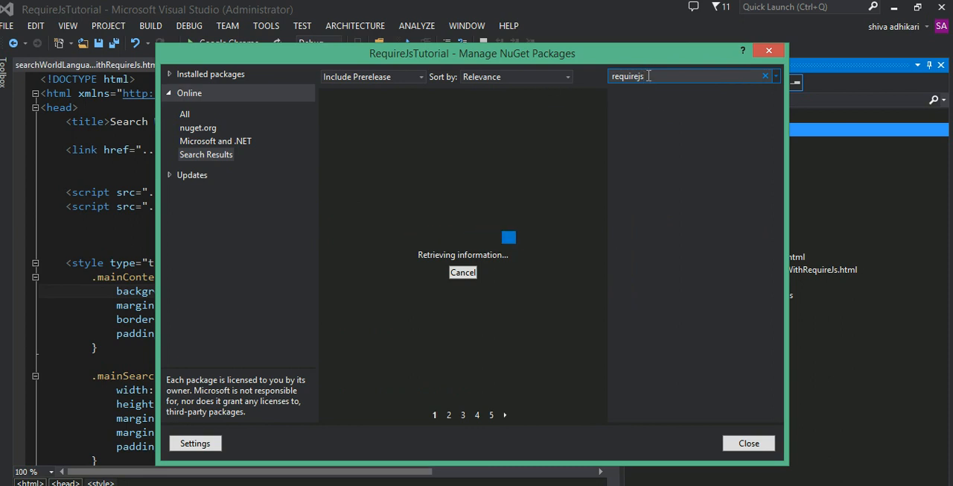
key("Backspace")
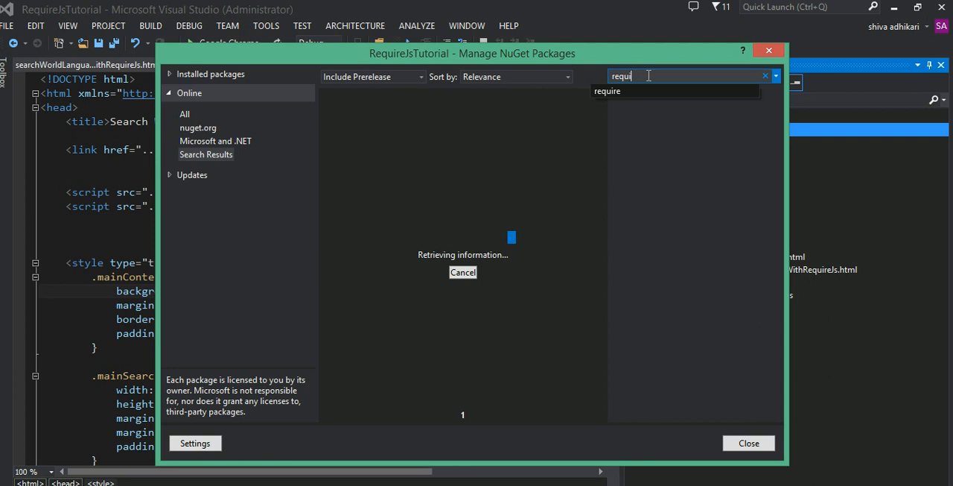
key("backspace")
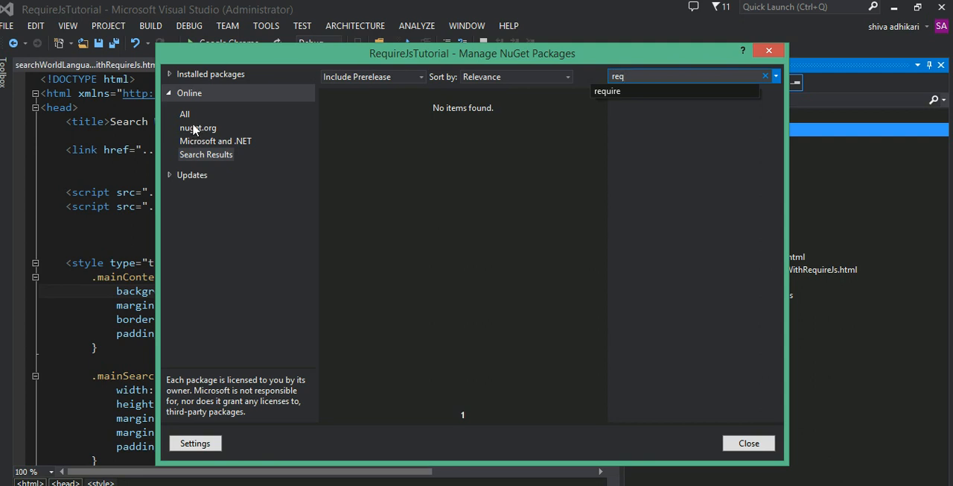
left_click(197, 128)
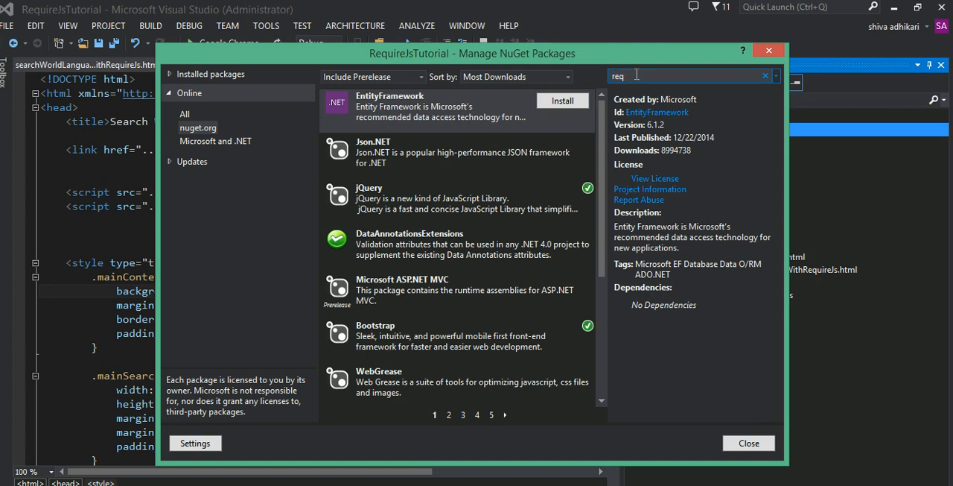
type("uire")
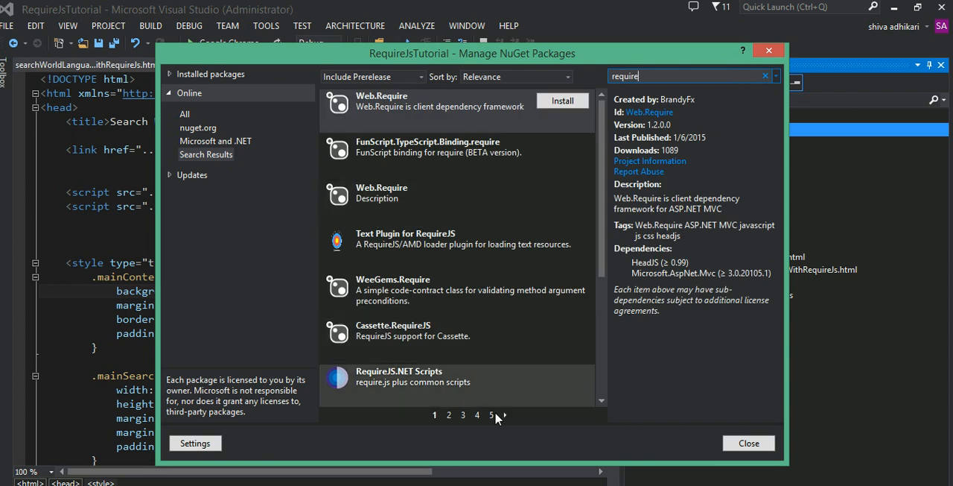
Select RequireJS (JavaScript module loader) on results page 2 and start installing it
left_click(448, 414)
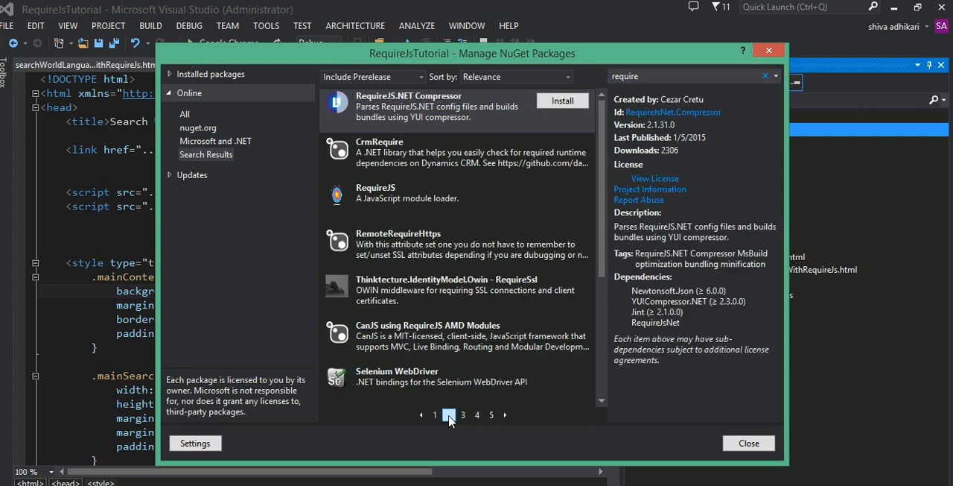
left_click(408, 192)
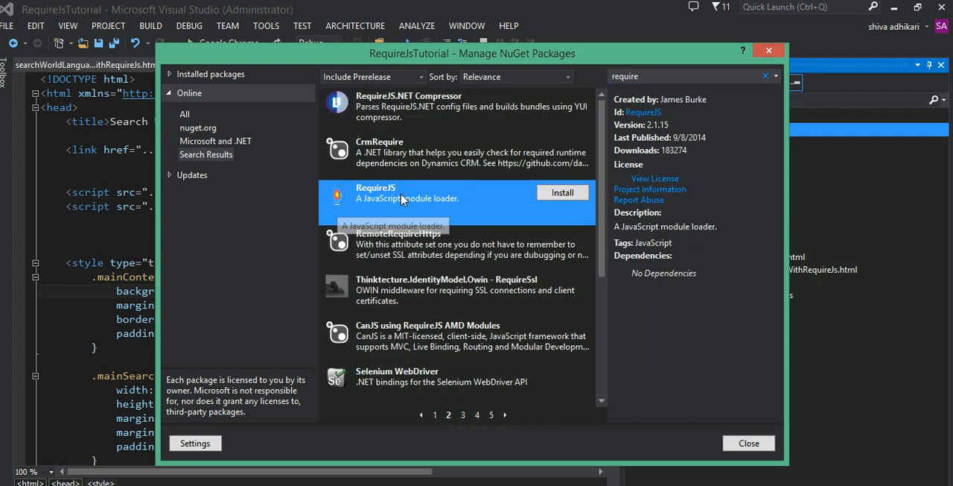
mouse_move(491, 78)
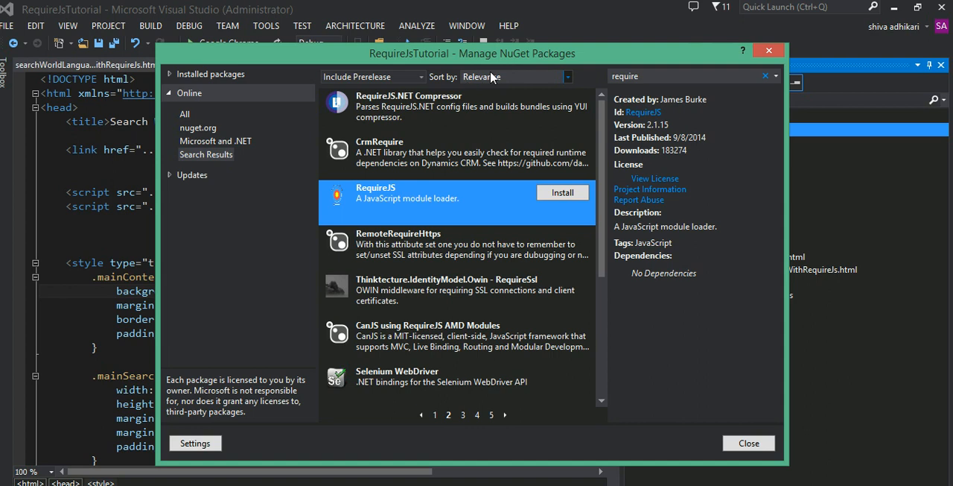
mouse_move(393, 246)
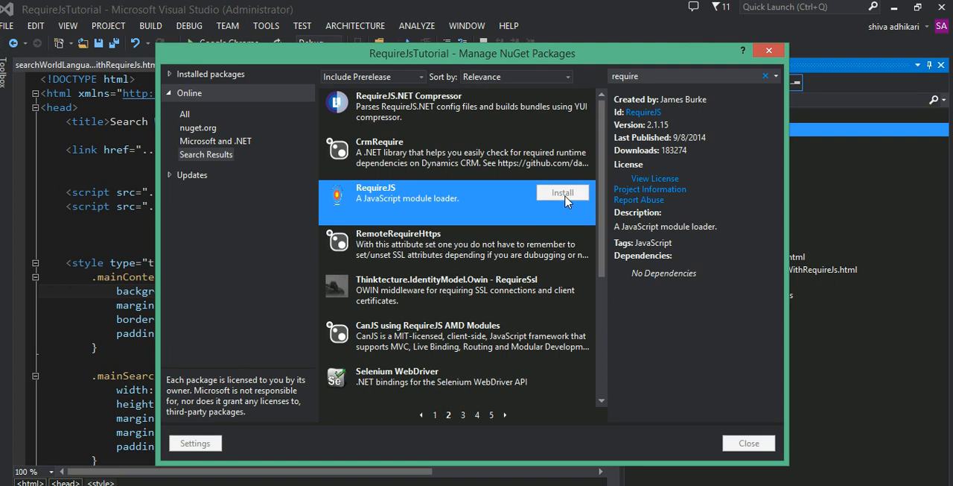
left_click(563, 193)
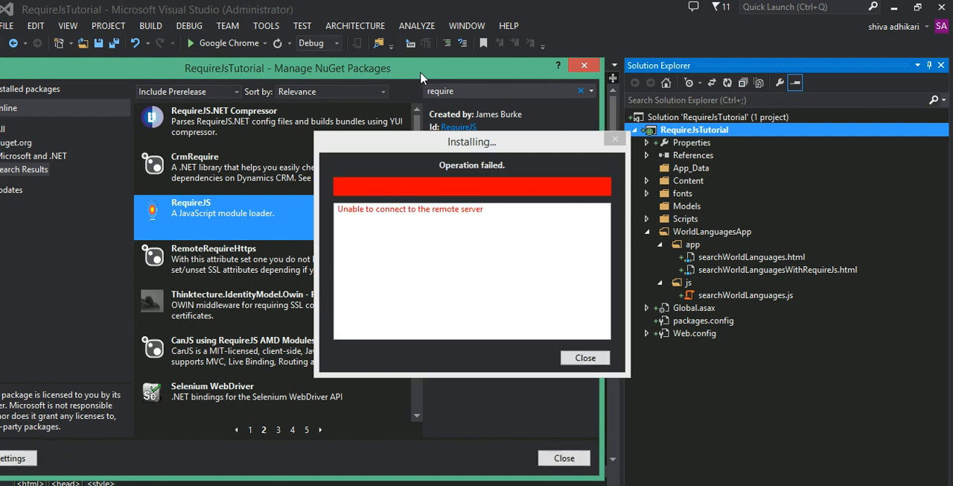
mouse_move(572, 280)
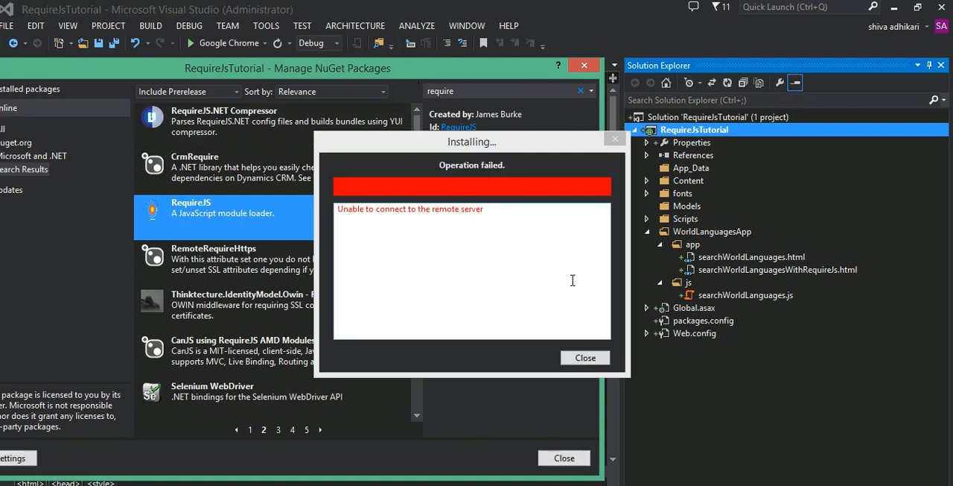
mouse_move(586, 357)
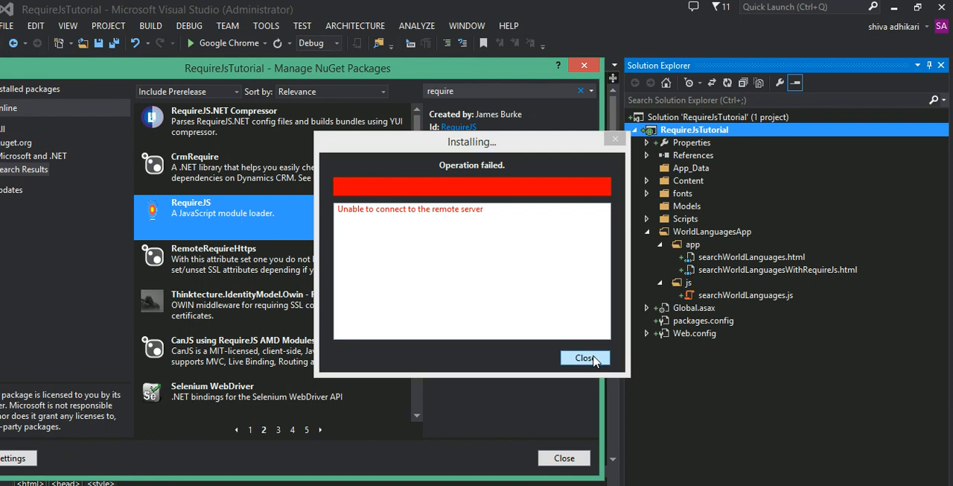
Dismiss the Operation failed report, install RequireJS successfully and close the NuGet manager
left_click(584, 357)
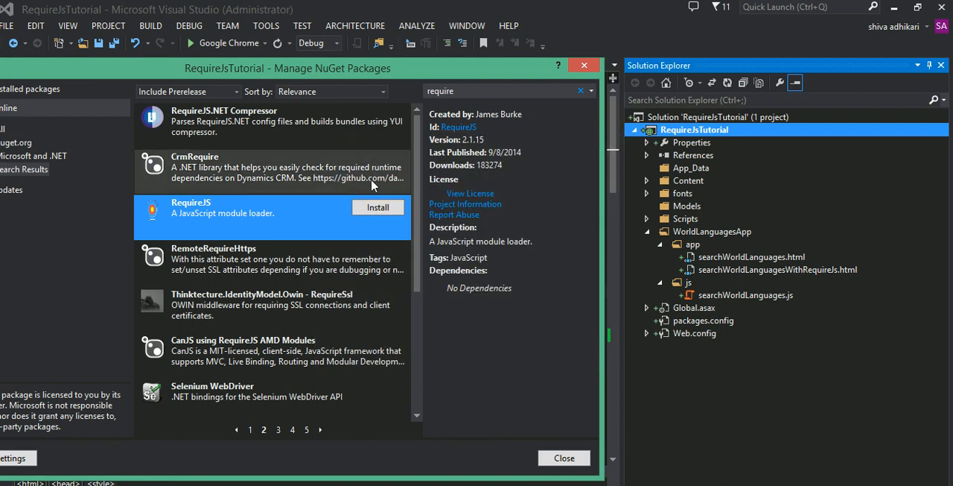
left_click(378, 207)
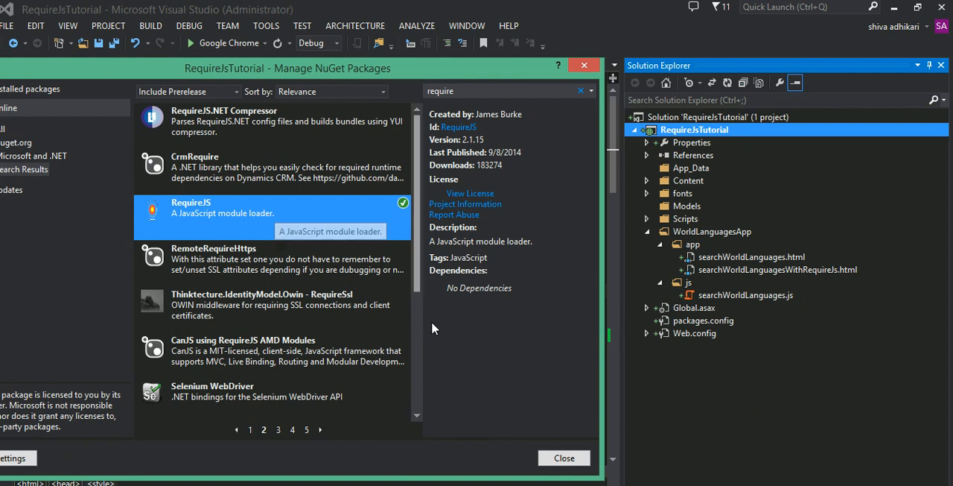
left_click(563, 457)
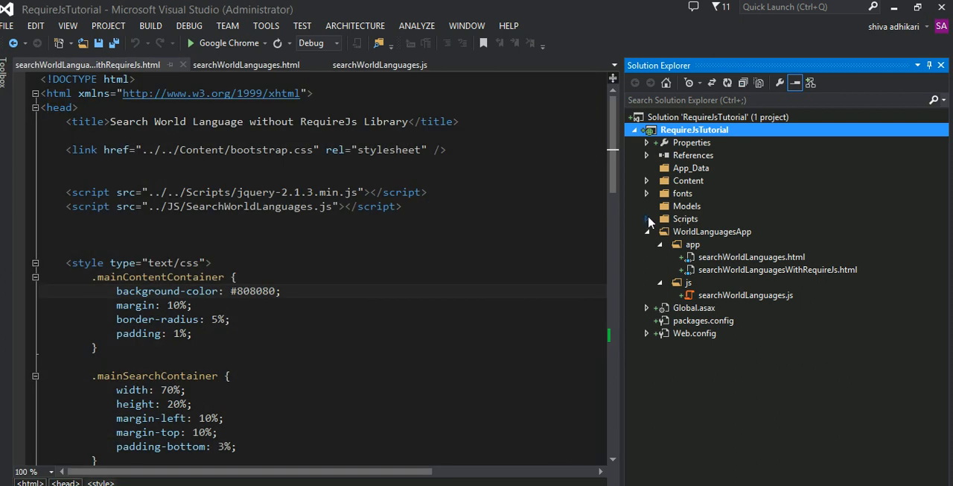
View the RequireJS 2.1.15 source of Scripts/require.js in the editor
left_click(648, 218)
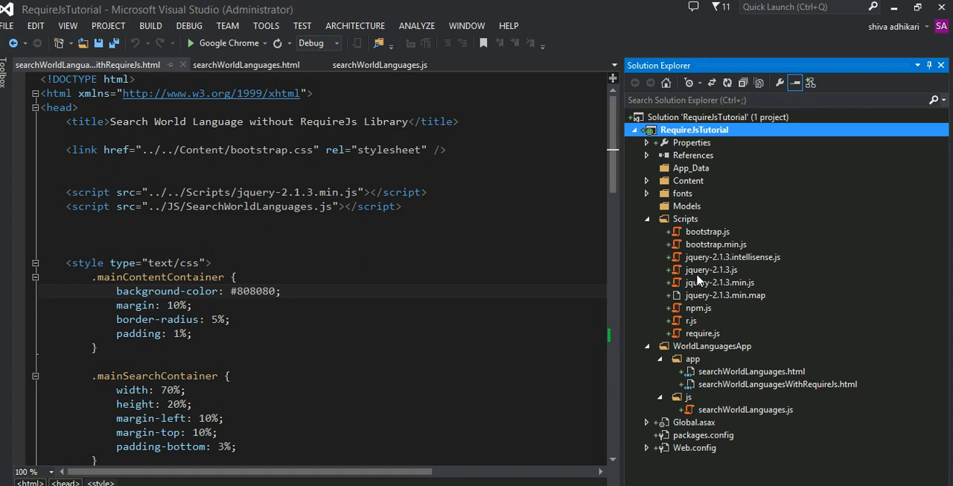
double_click(702, 333)
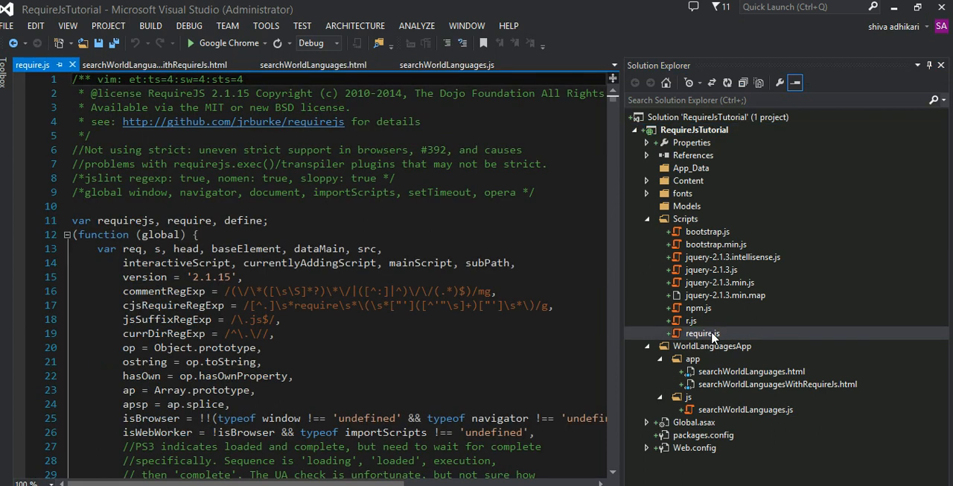
mouse_move(707, 340)
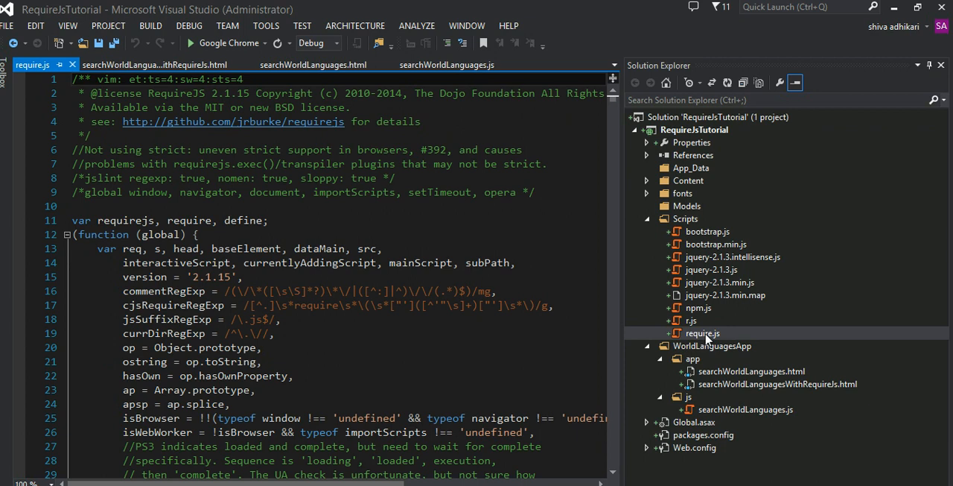
mouse_move(703, 328)
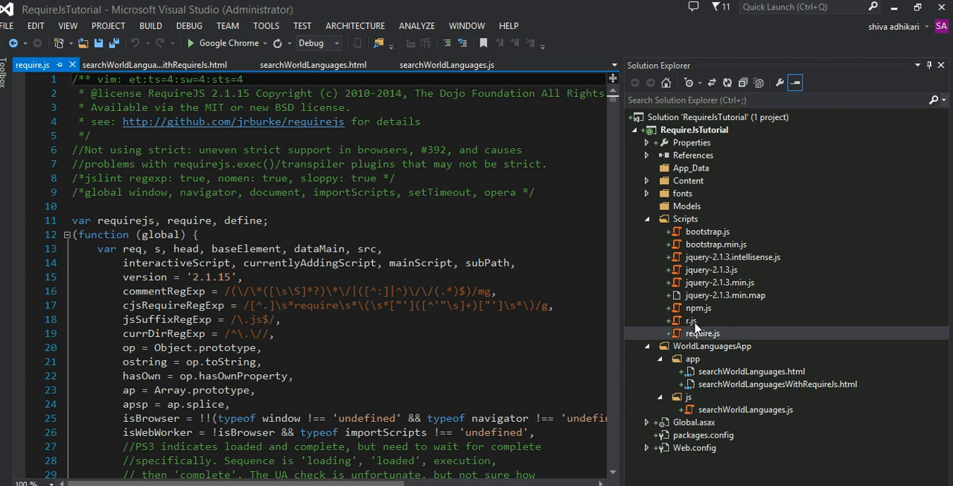
mouse_move(708, 347)
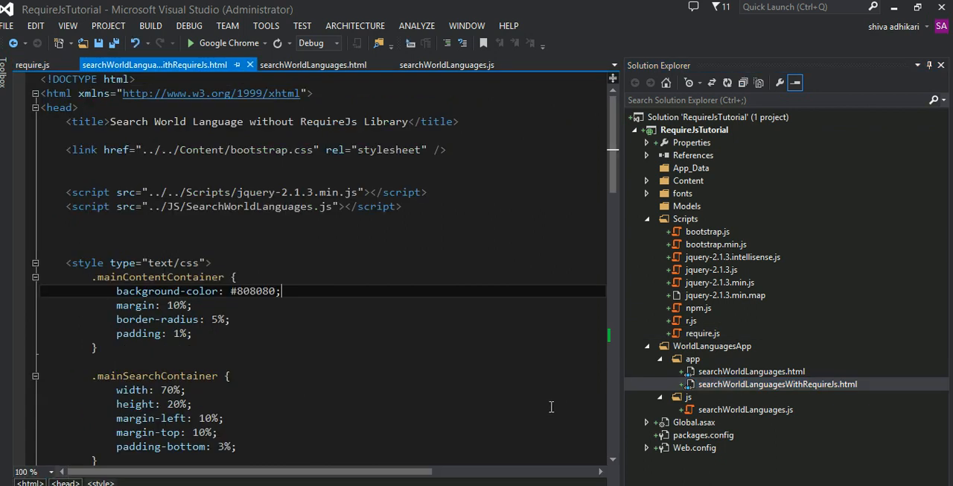
Review the page's head section and select require.js in the Scripts folder
scroll("down", 3)
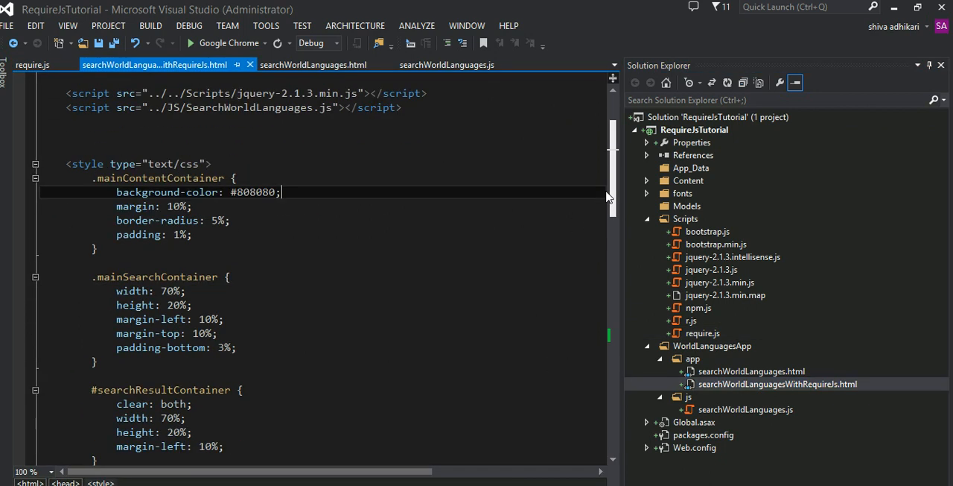
scroll("up", 3)
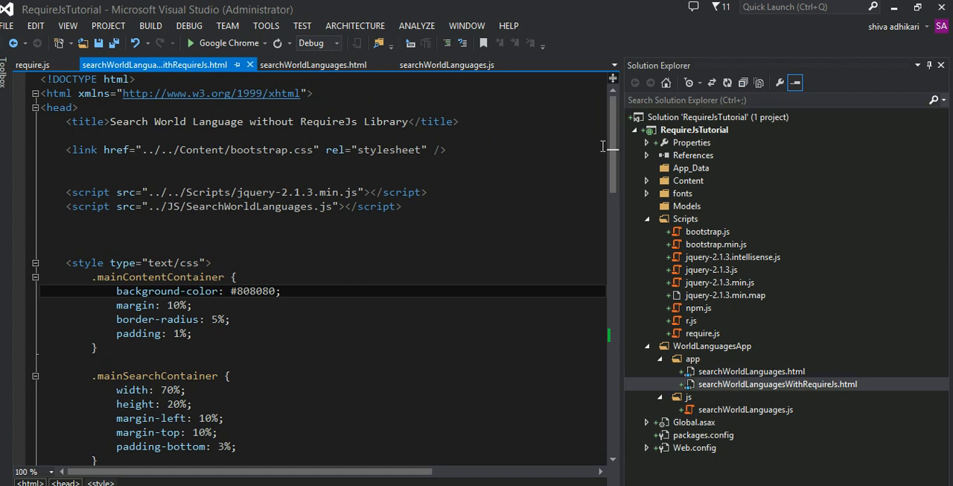
mouse_move(271, 241)
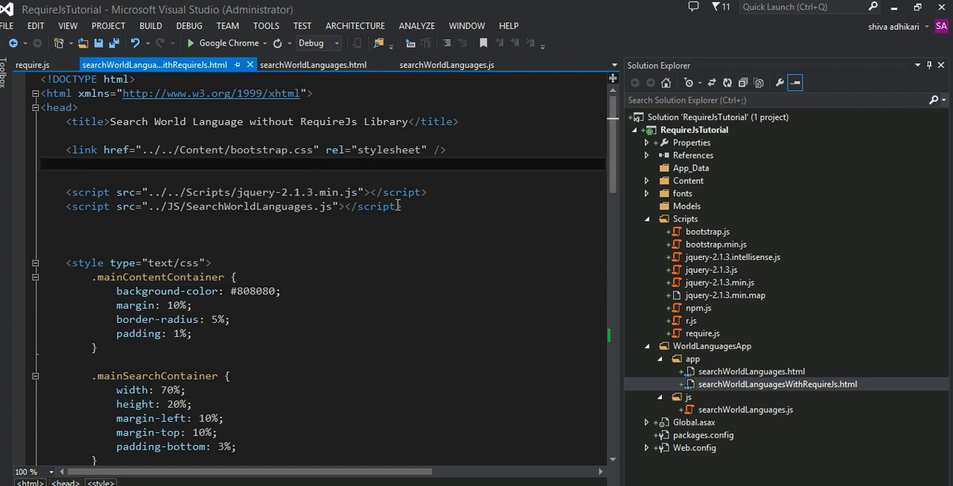
mouse_move(688, 319)
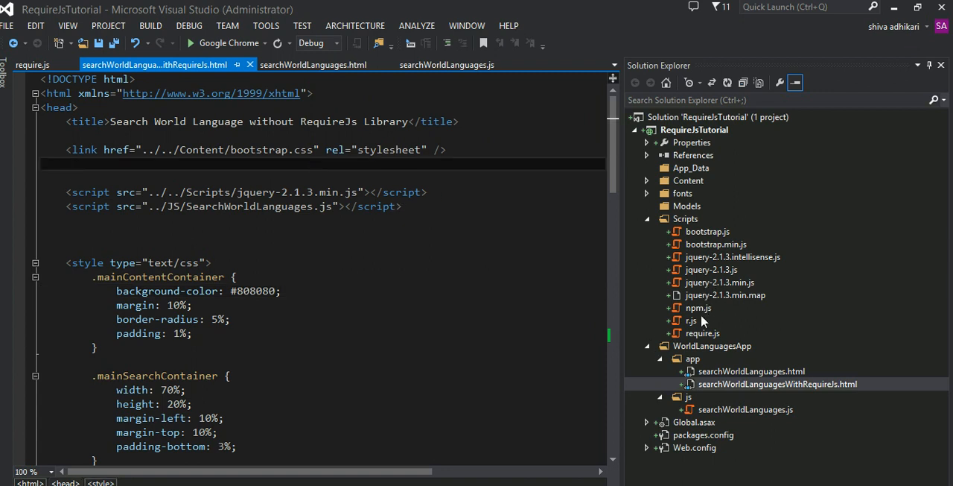
mouse_move(703, 336)
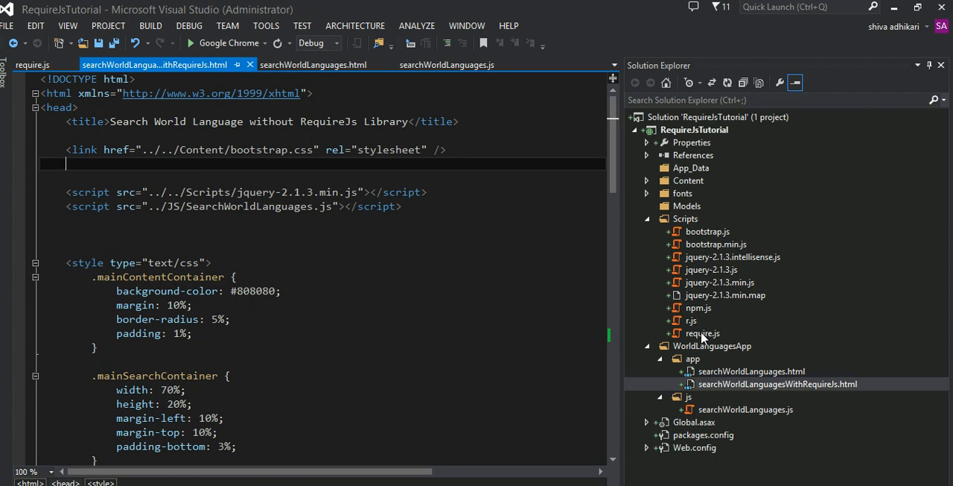
left_click(702, 334)
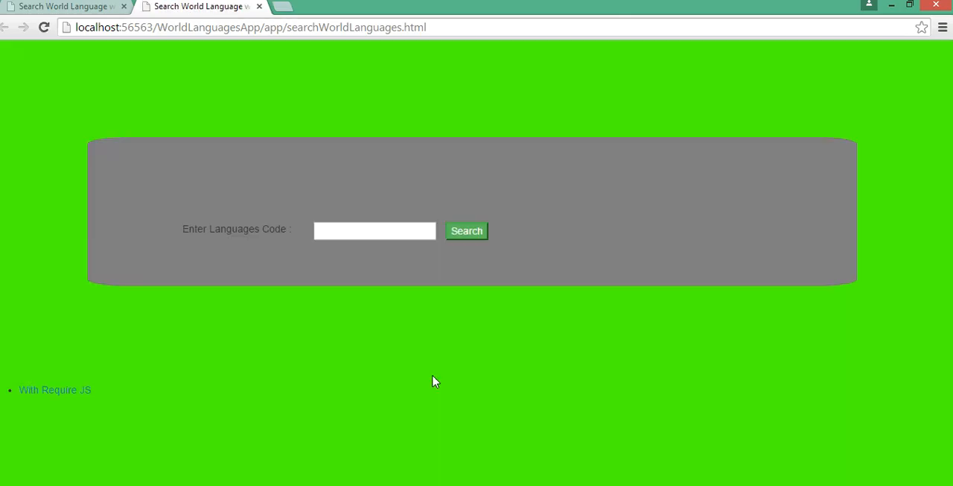
mouse_move(554, 396)
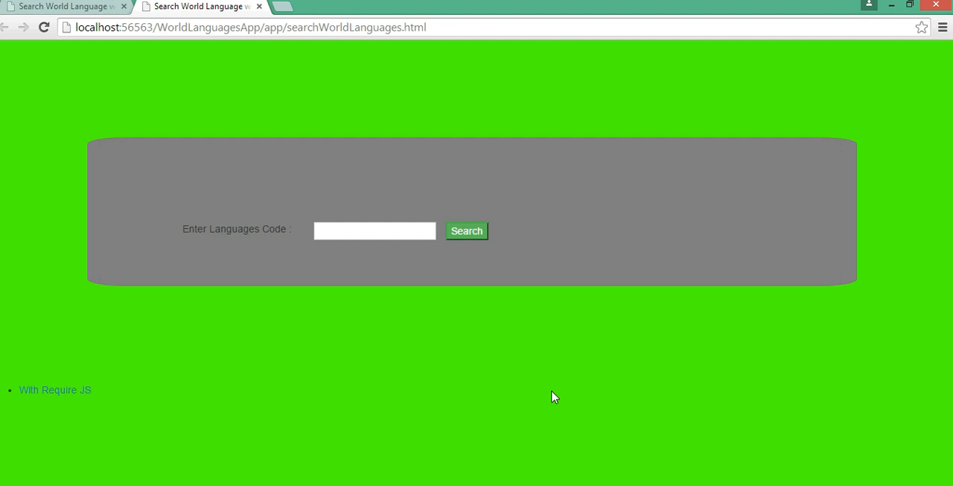
mouse_move(277, 107)
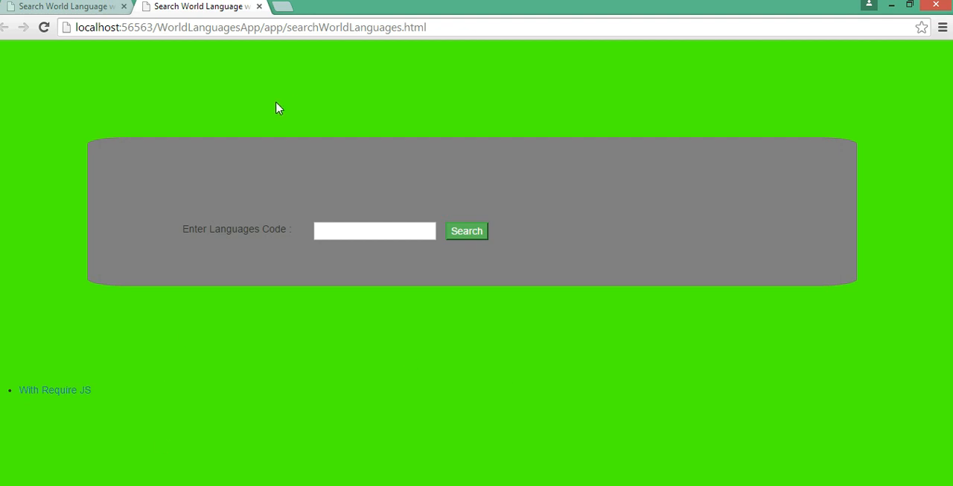
mouse_move(340, 30)
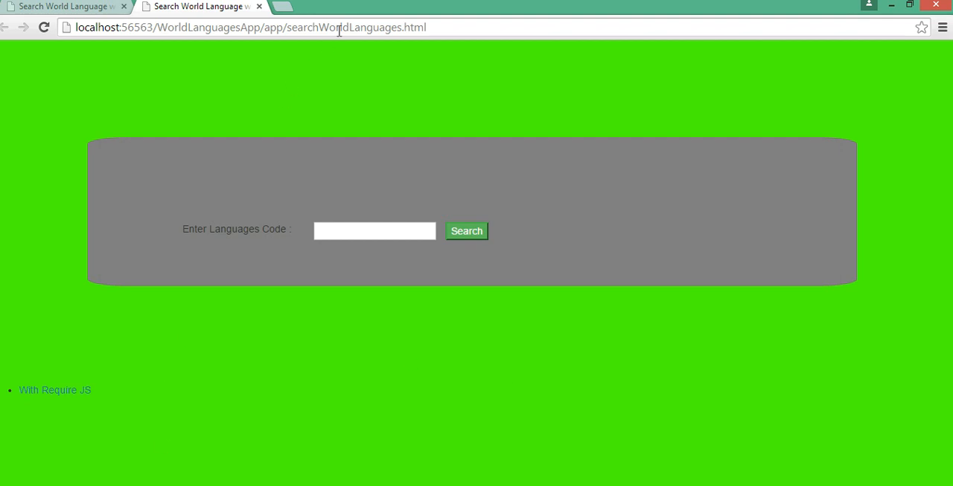
mouse_move(374, 95)
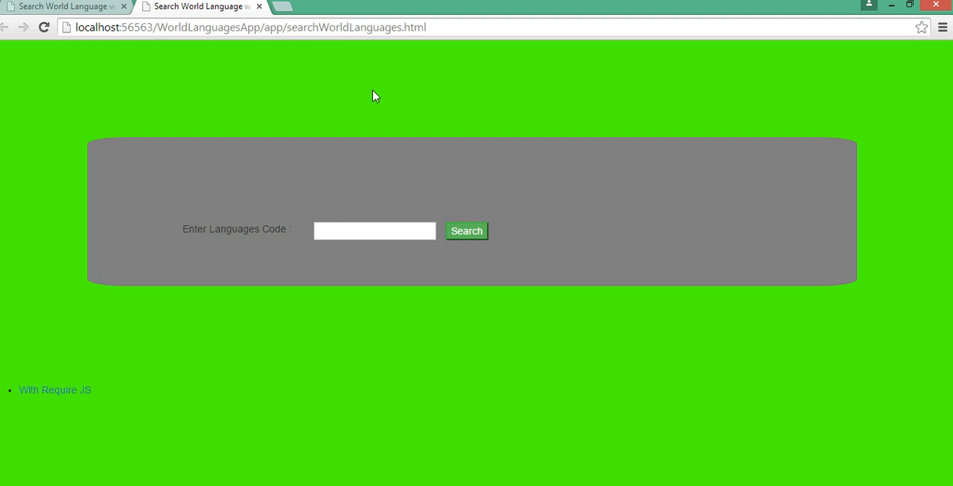
mouse_move(290, 188)
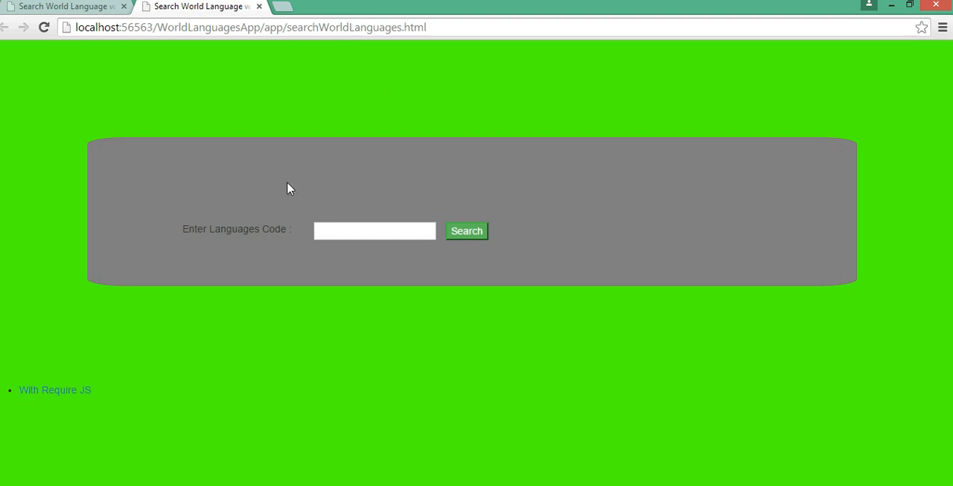
Navigate to the With Require JS page and return to its code in the editor
left_click(55, 390)
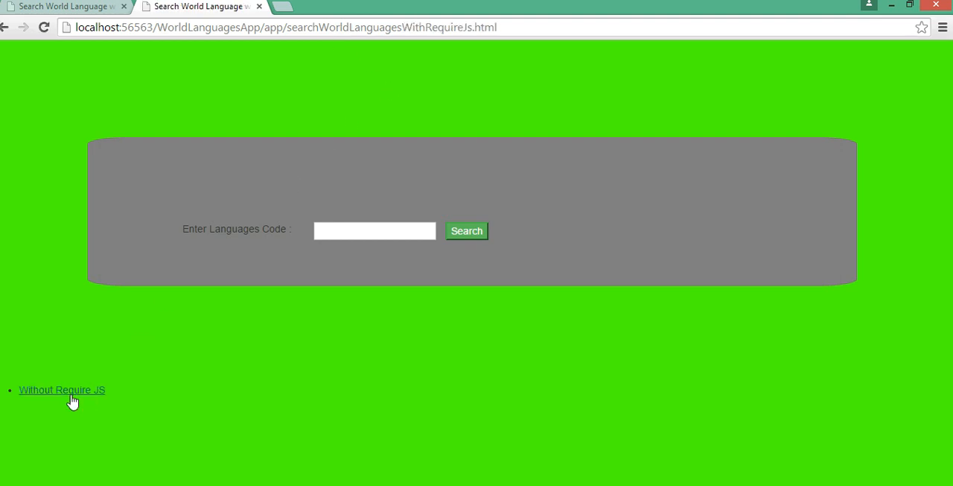
mouse_move(447, 58)
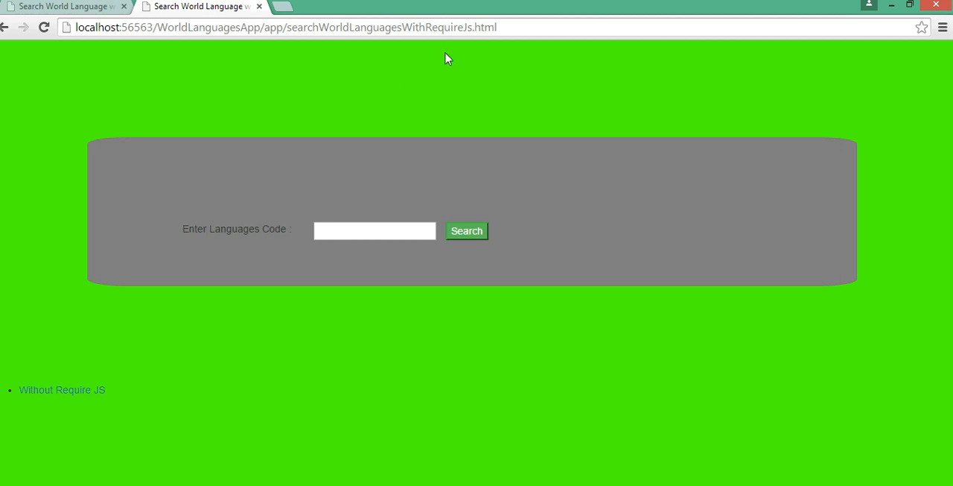
mouse_move(521, 102)
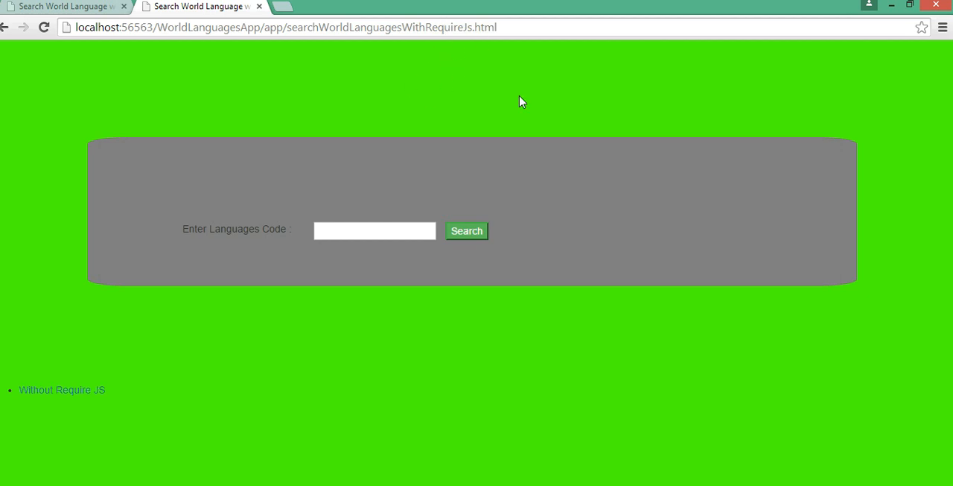
key("F12")
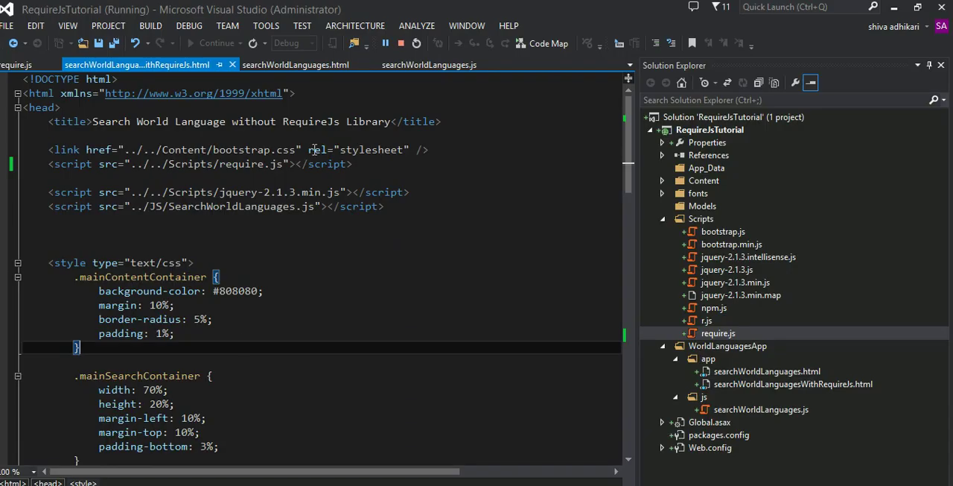
mouse_move(265, 156)
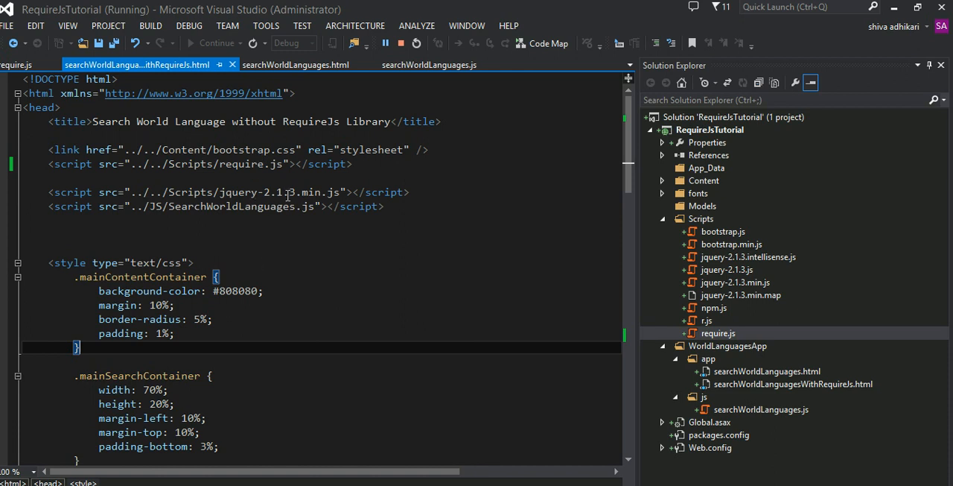
mouse_move(304, 268)
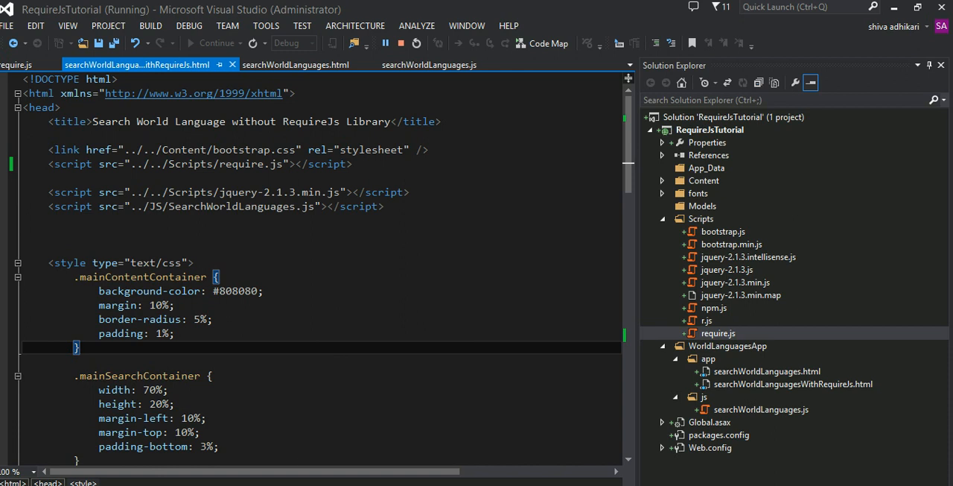
mouse_move(346, 241)
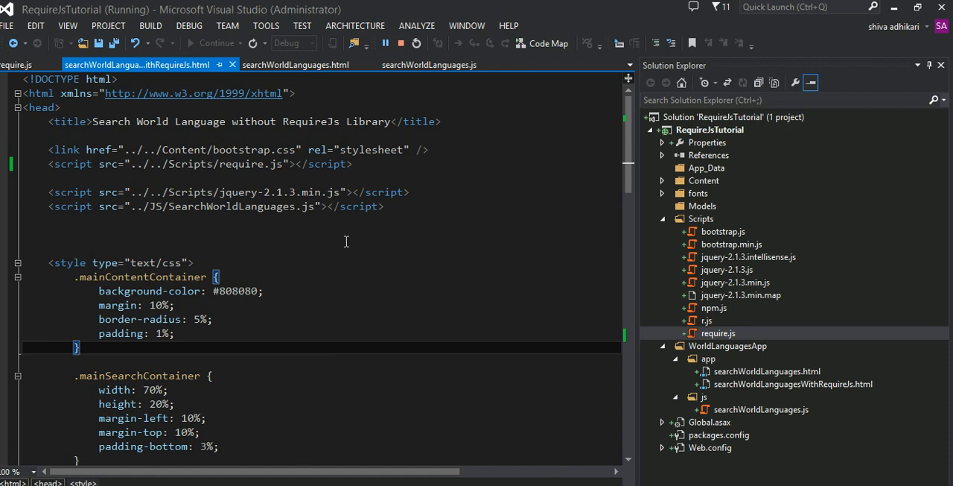
mouse_move(135, 158)
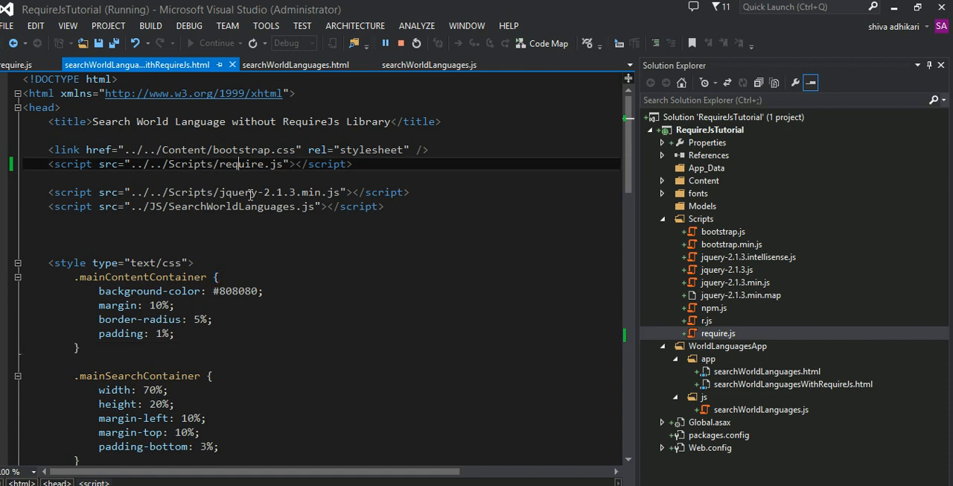
mouse_move(302, 298)
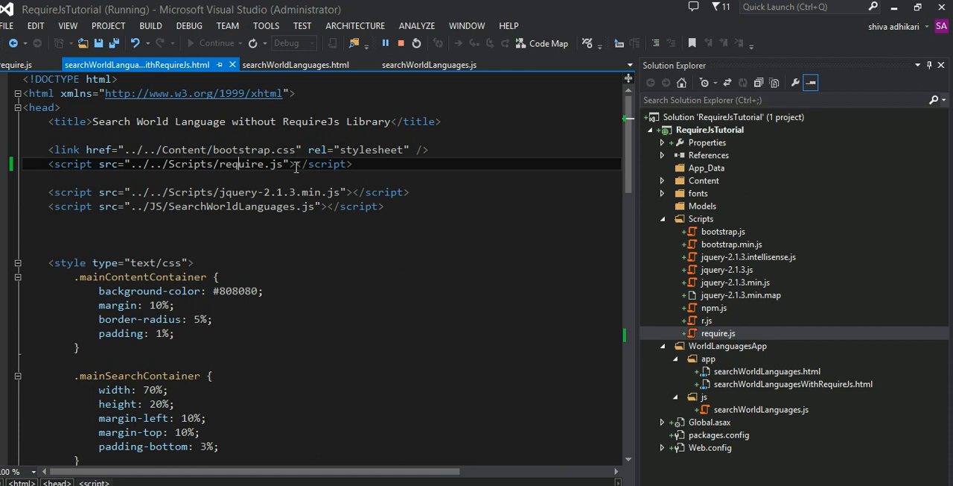
Add data-main="../../Scripts/jquery-2.1.3.min.js" inside the require.js script tag
key("Enter")
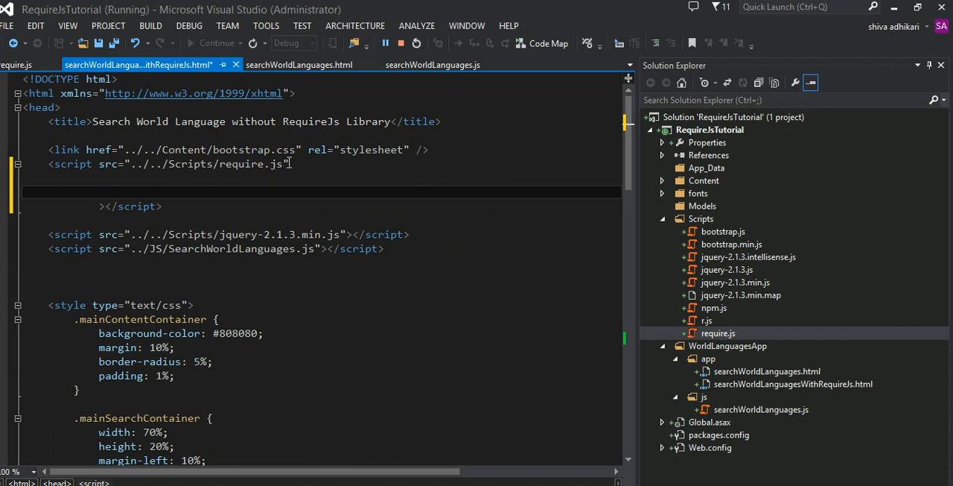
left_click(98, 191)
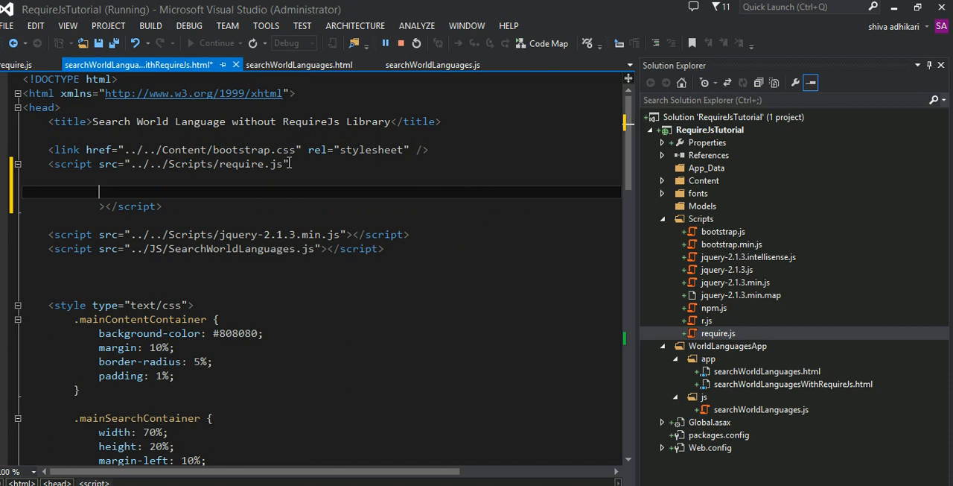
type("data")
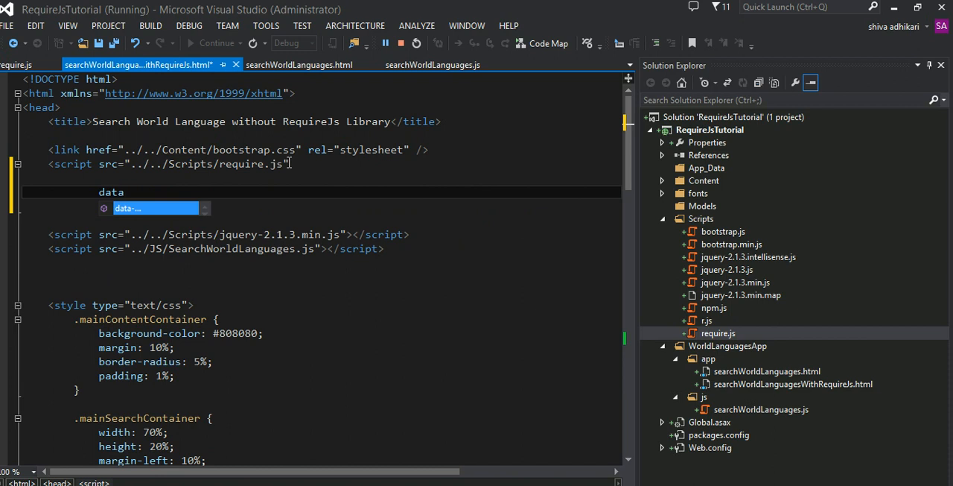
type("main=\"")
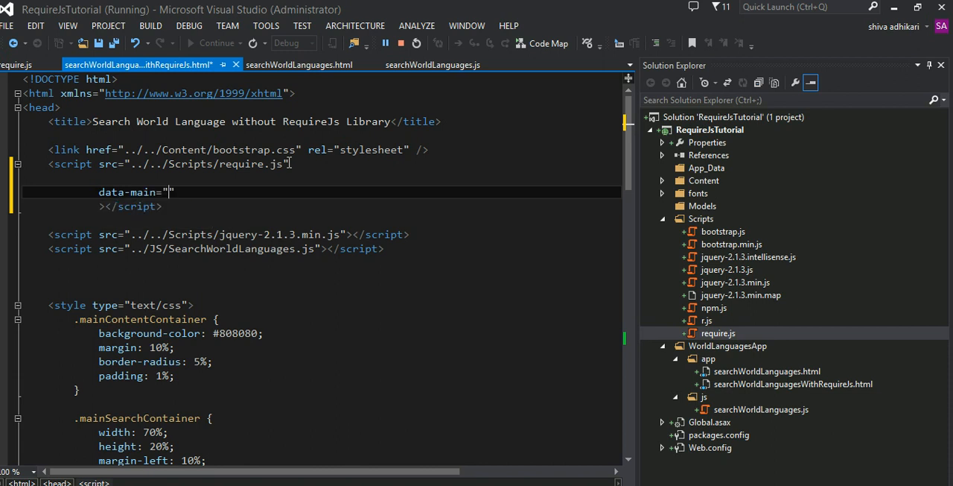
mouse_move(306, 200)
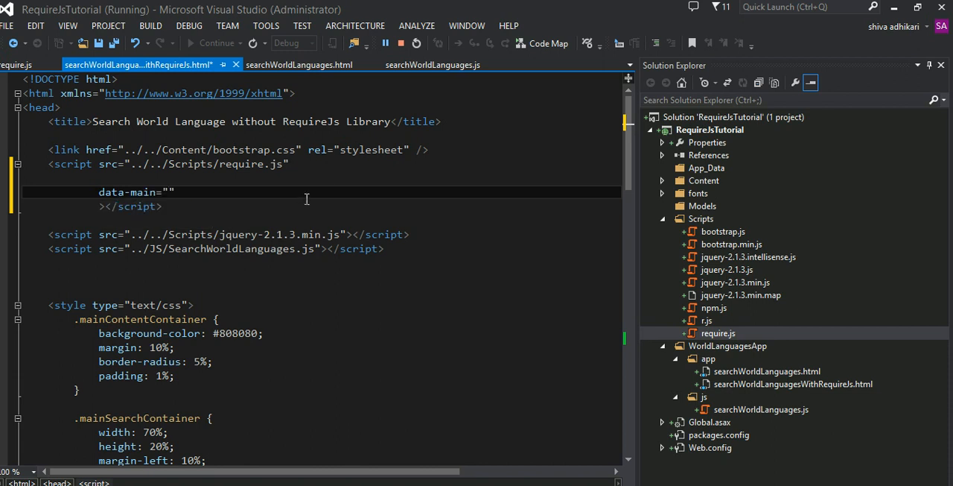
mouse_move(185, 244)
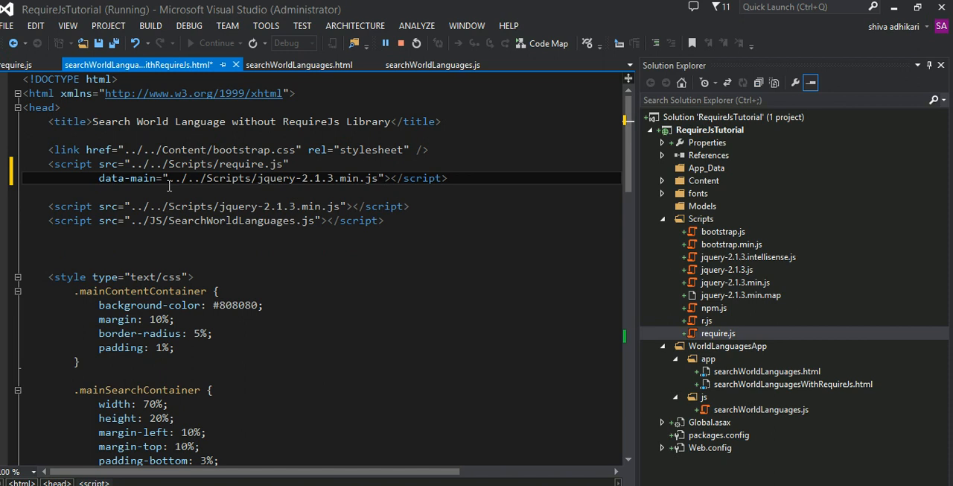
left_click(221, 247)
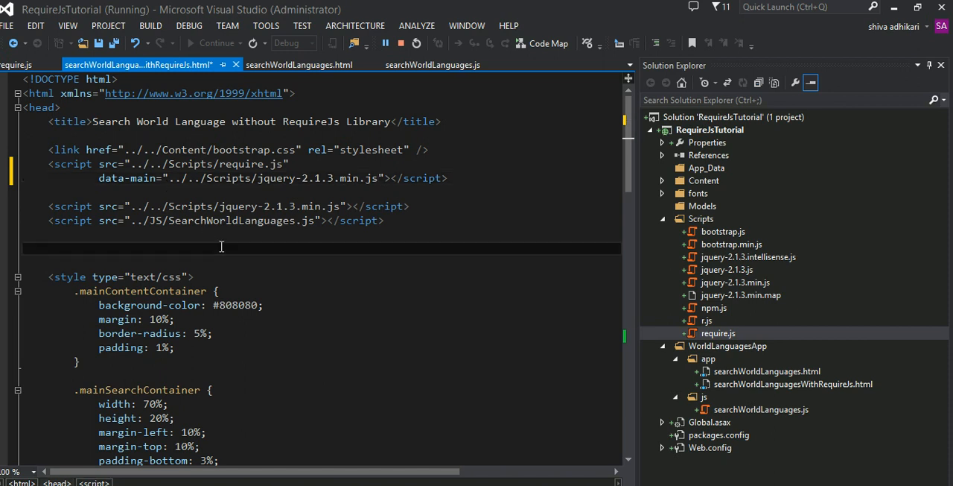
mouse_move(155, 206)
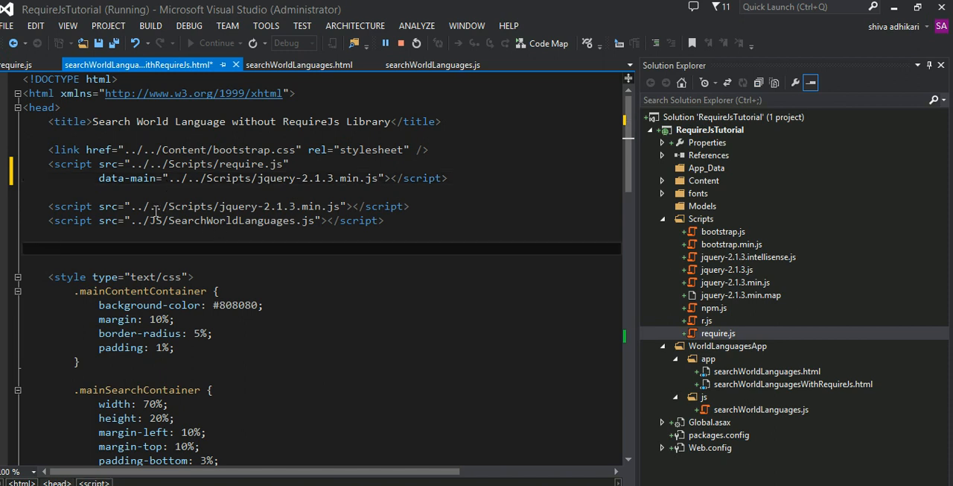
left_click(182, 164)
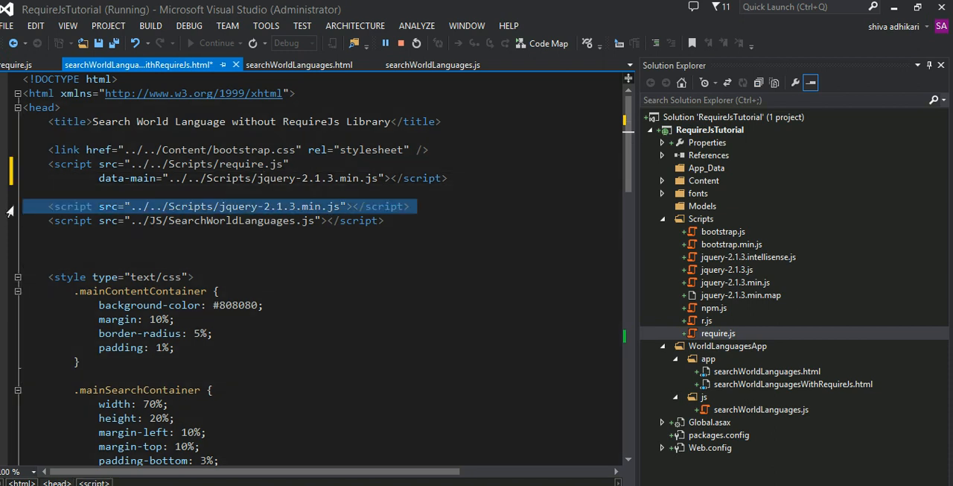
Delete the standalone jquery-2.1.3.min.js script tag and save all files
key("Delete")
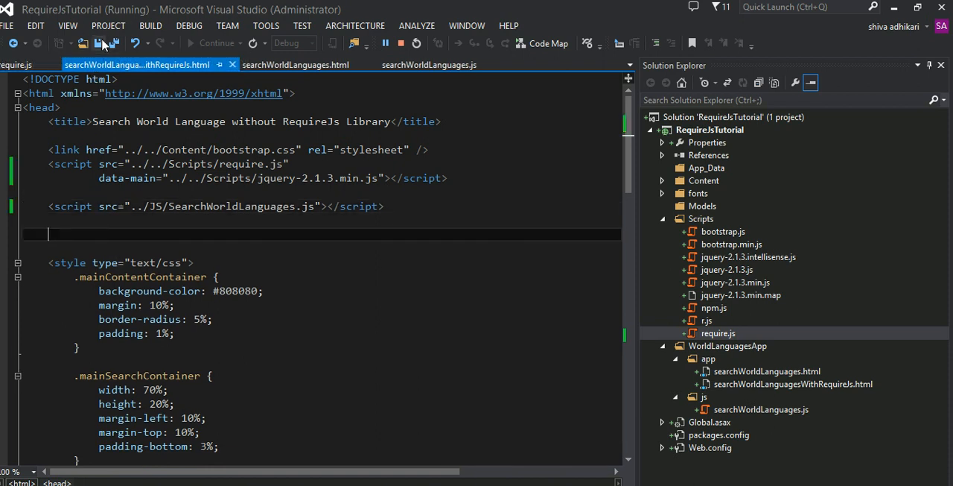
left_click(218, 42)
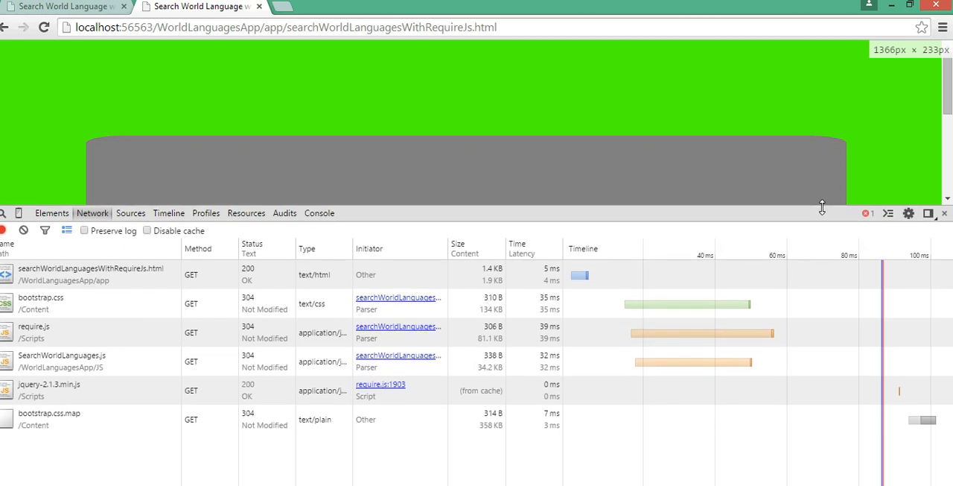
mouse_move(153, 271)
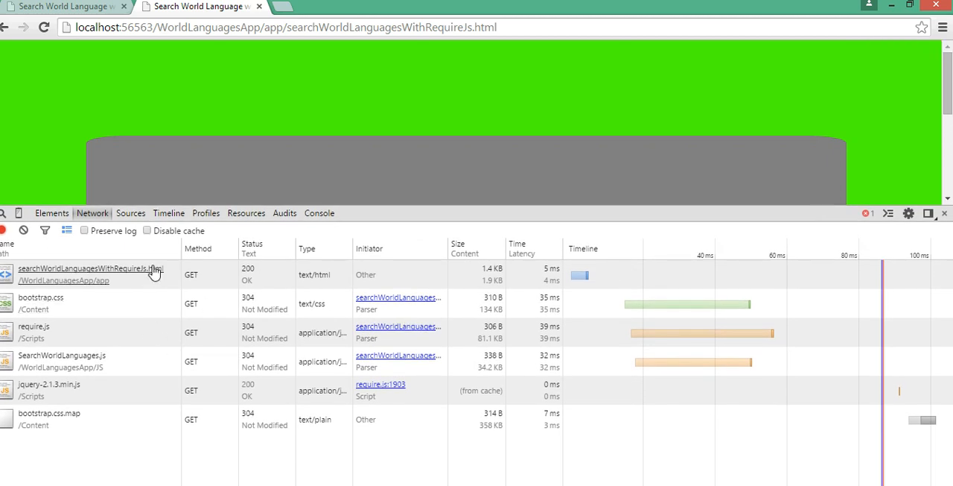
mouse_move(141, 271)
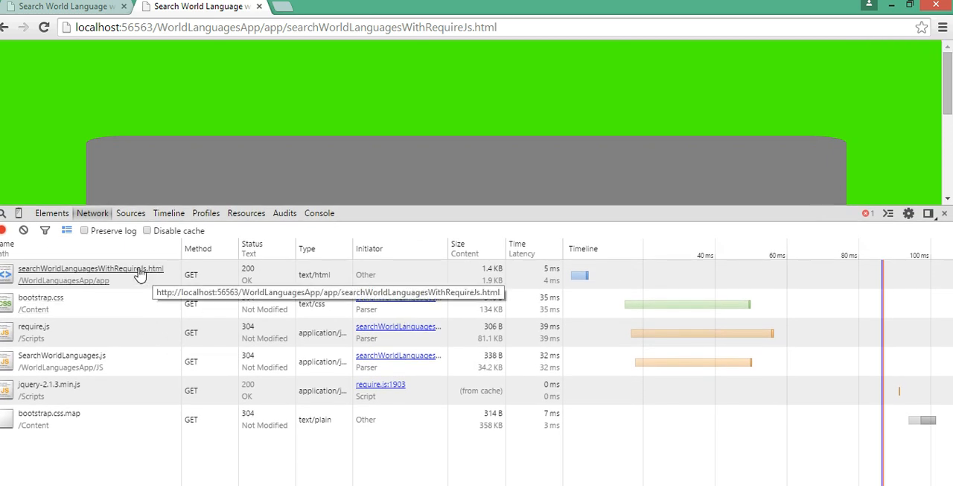
mouse_move(146, 268)
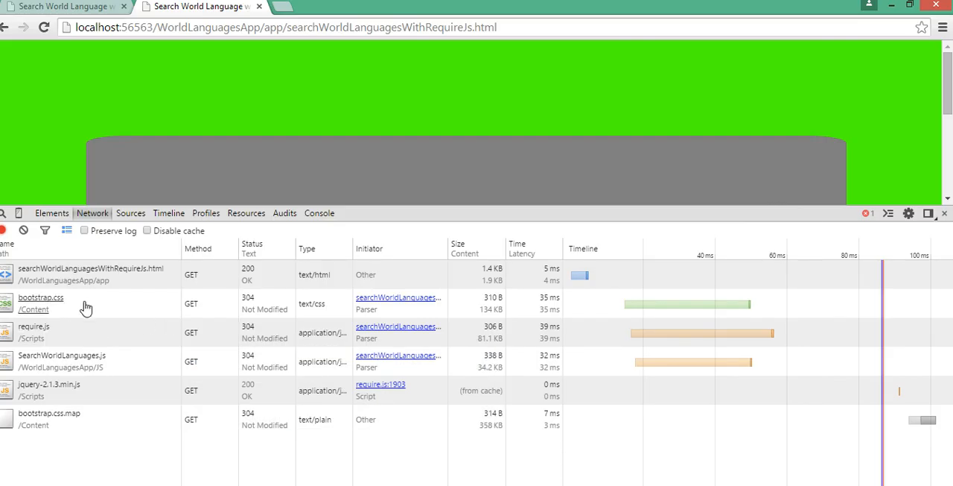
mouse_move(35, 333)
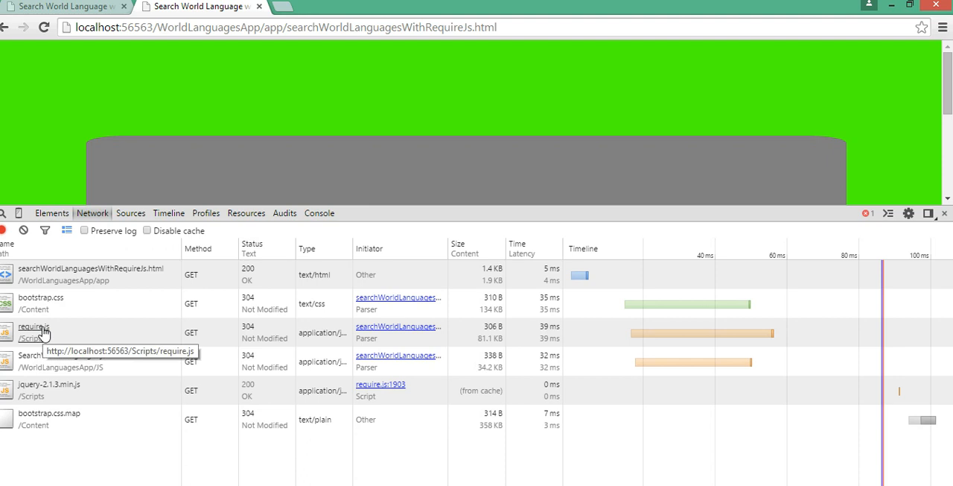
mouse_move(239, 373)
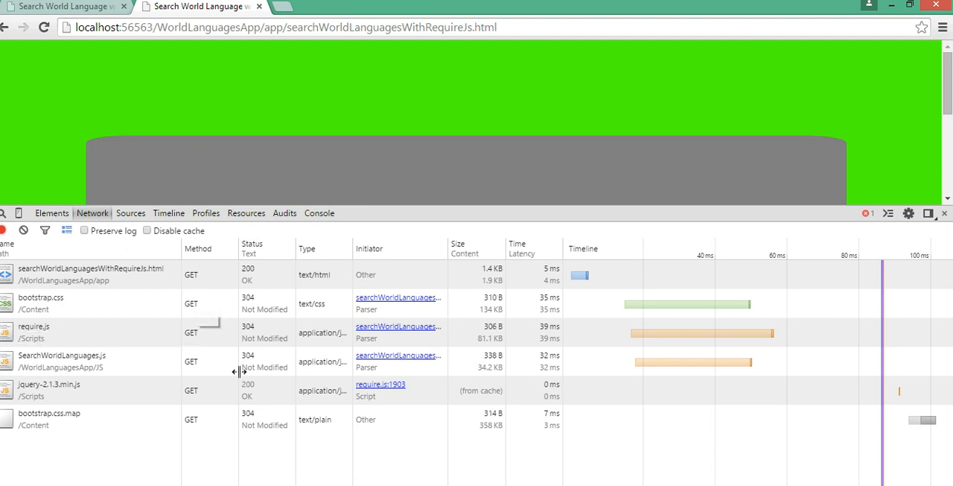
mouse_move(226, 351)
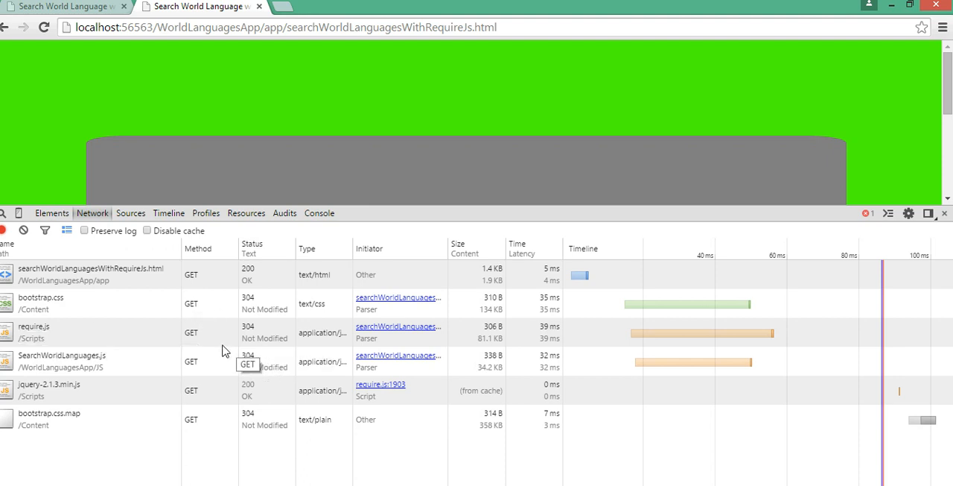
mouse_move(405, 243)
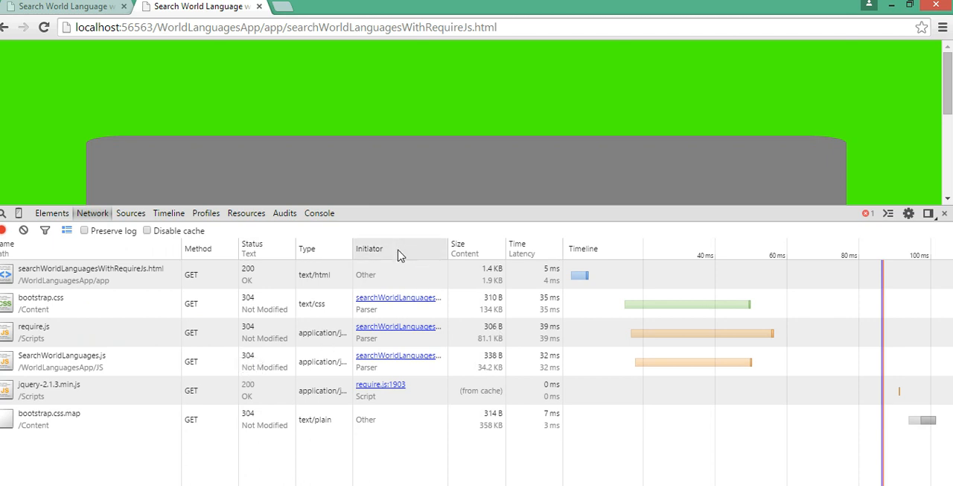
mouse_move(144, 380)
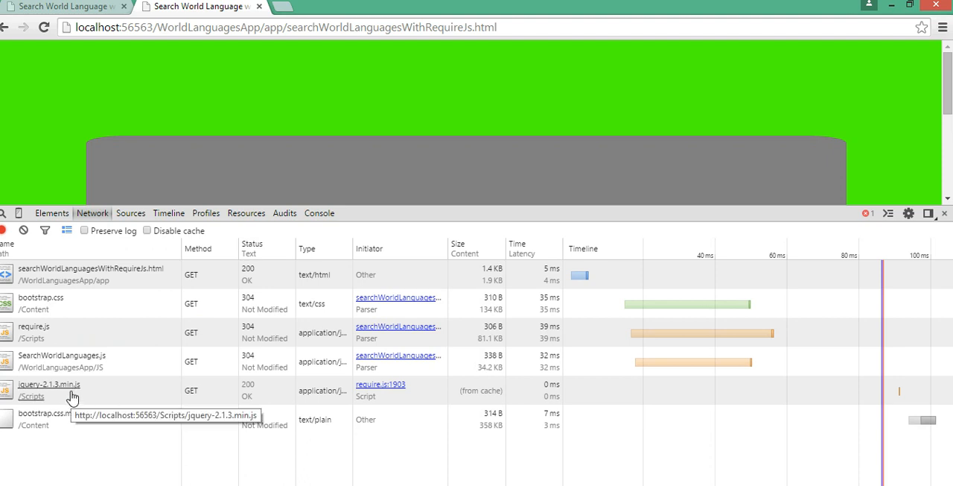
mouse_move(119, 271)
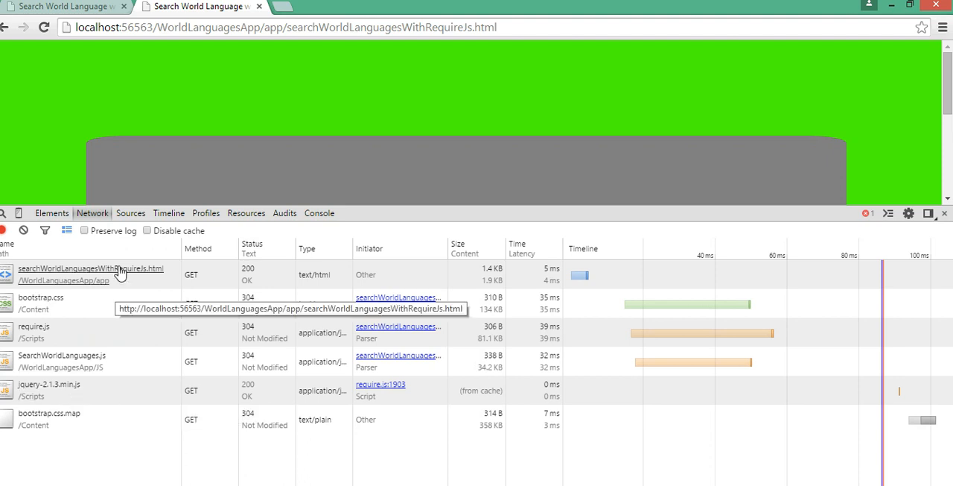
mouse_move(97, 380)
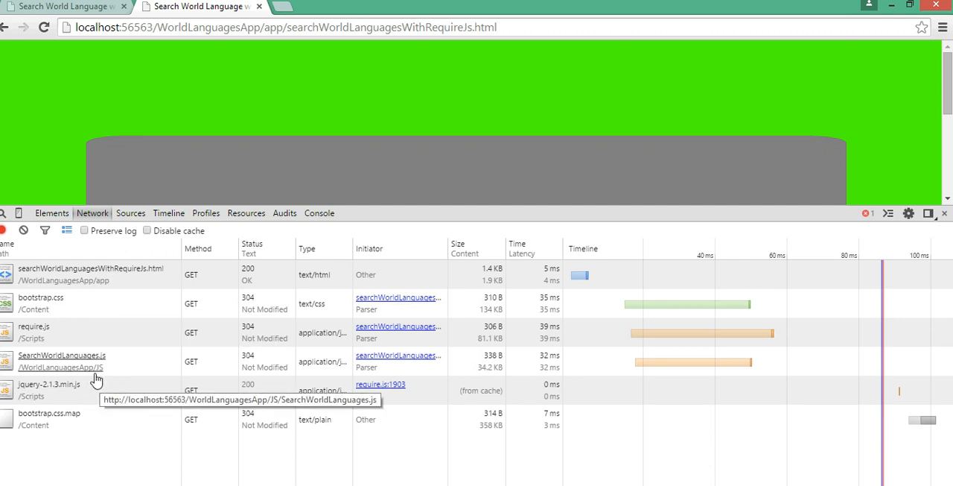
mouse_move(135, 331)
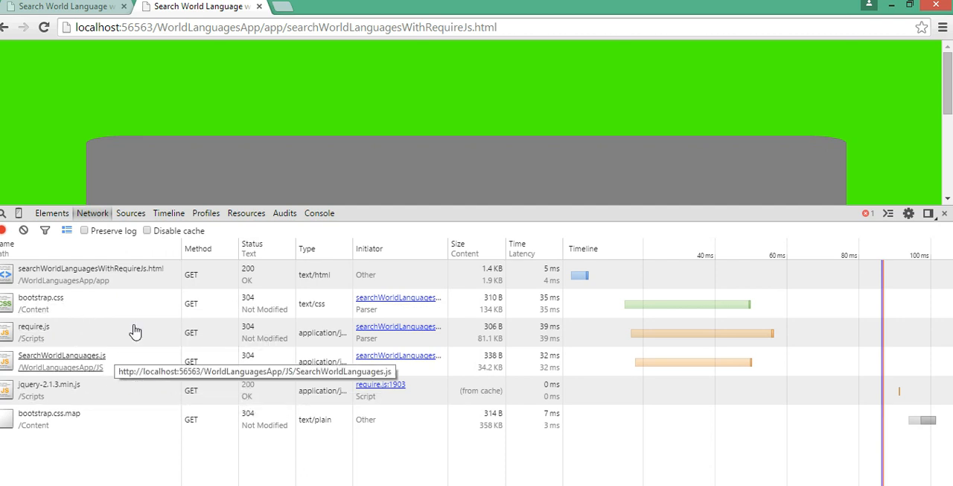
Sort network requests by Initiator to confirm require.js requested jQuery, then return to the editor
left_click(370, 249)
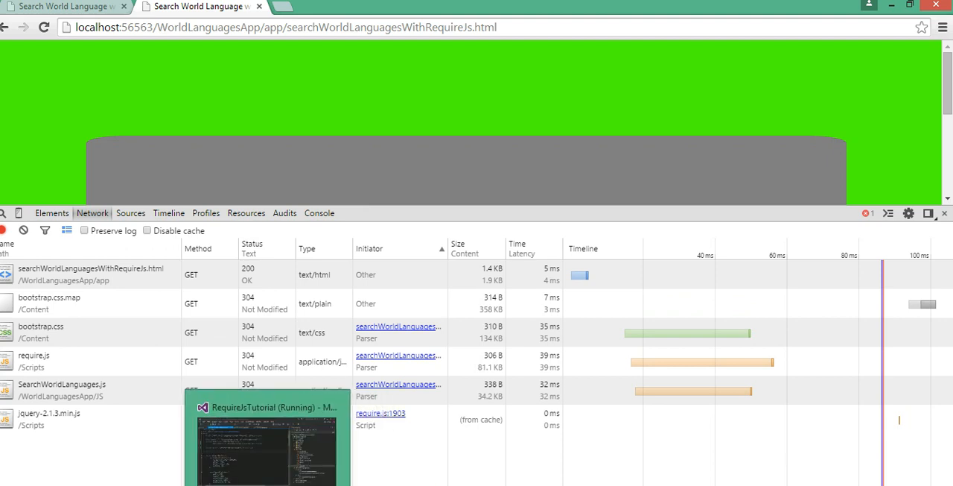
left_click(266, 440)
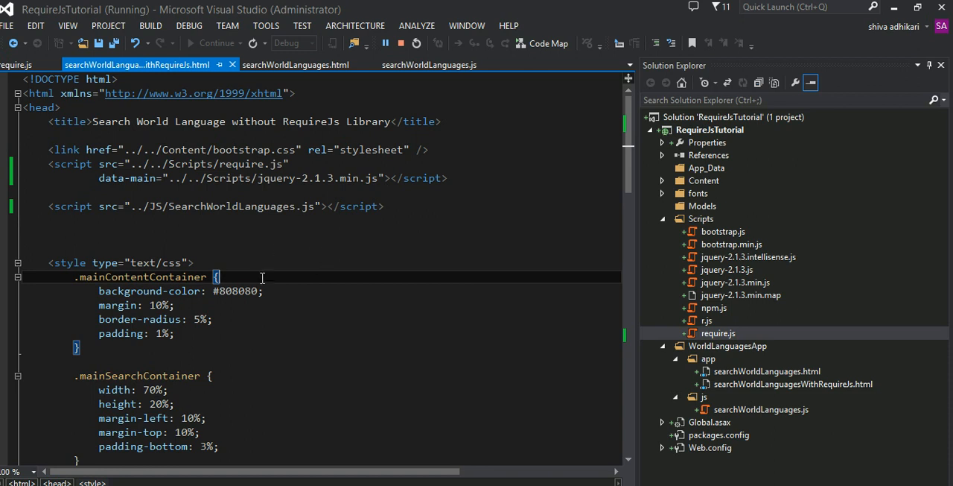
mouse_move(384, 286)
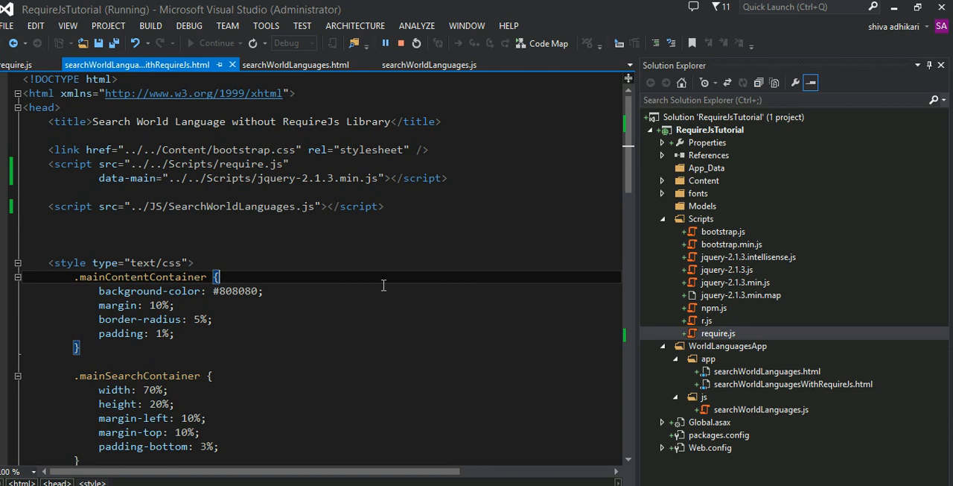
left_click(212, 205)
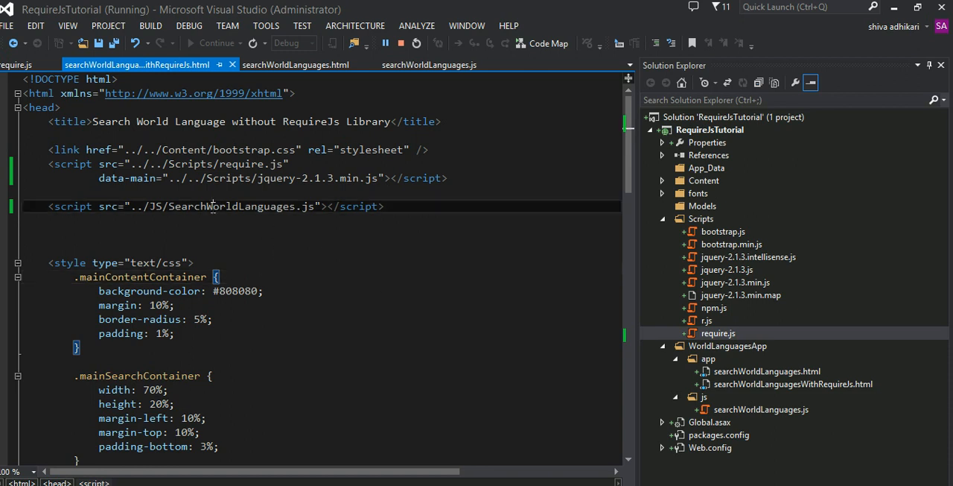